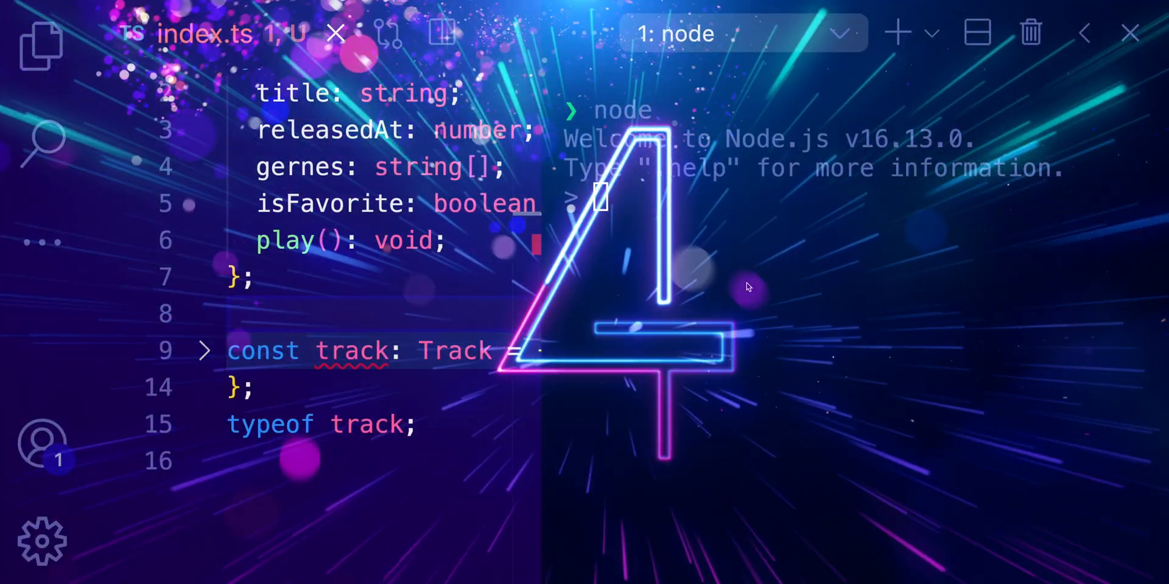
- Evaluate typeof on 'Hel...' and 123 in the Node REPL, then close the terminal
type("typeof")
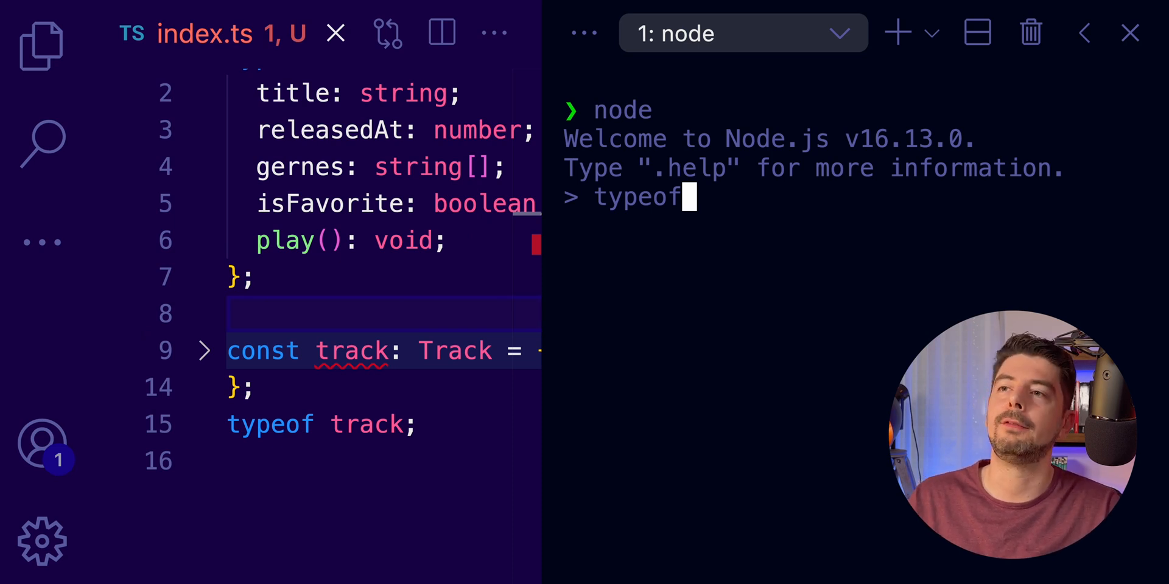
type("'Hel")
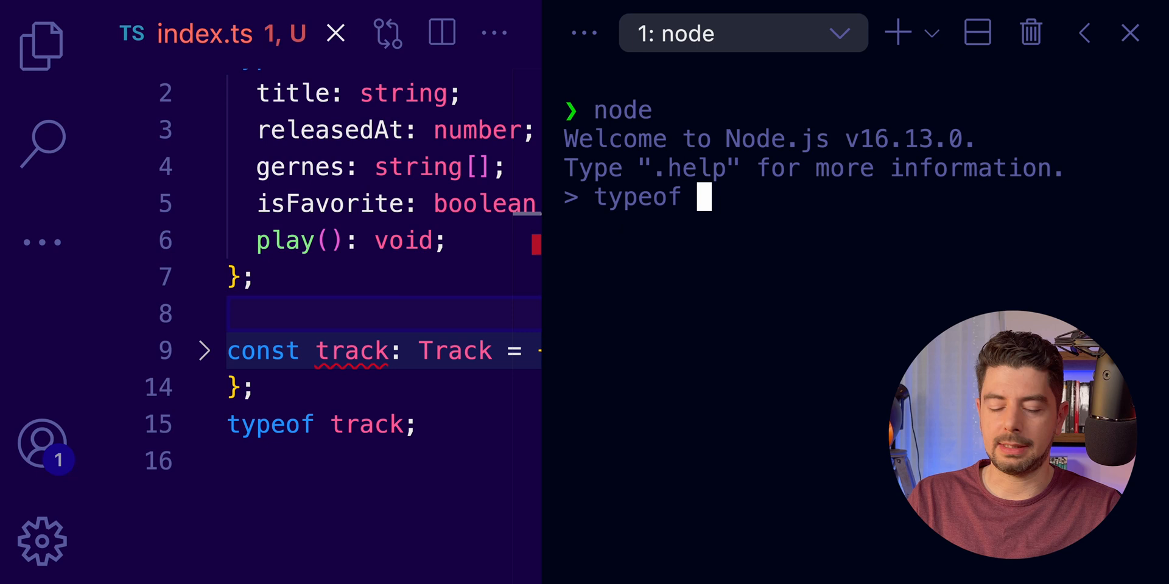
type("123")
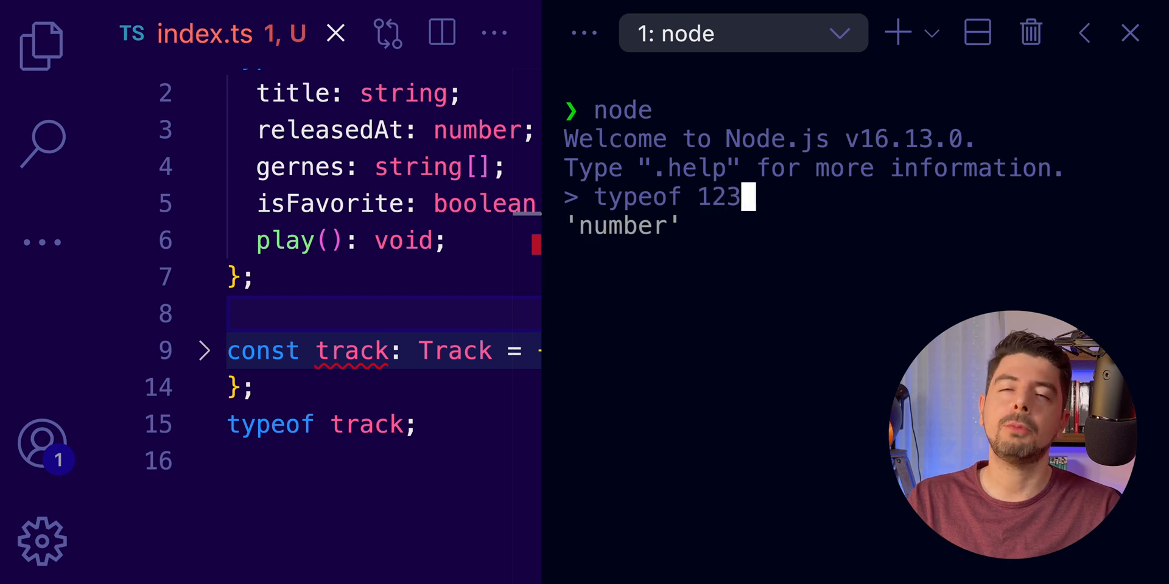
left_click(1130, 32)
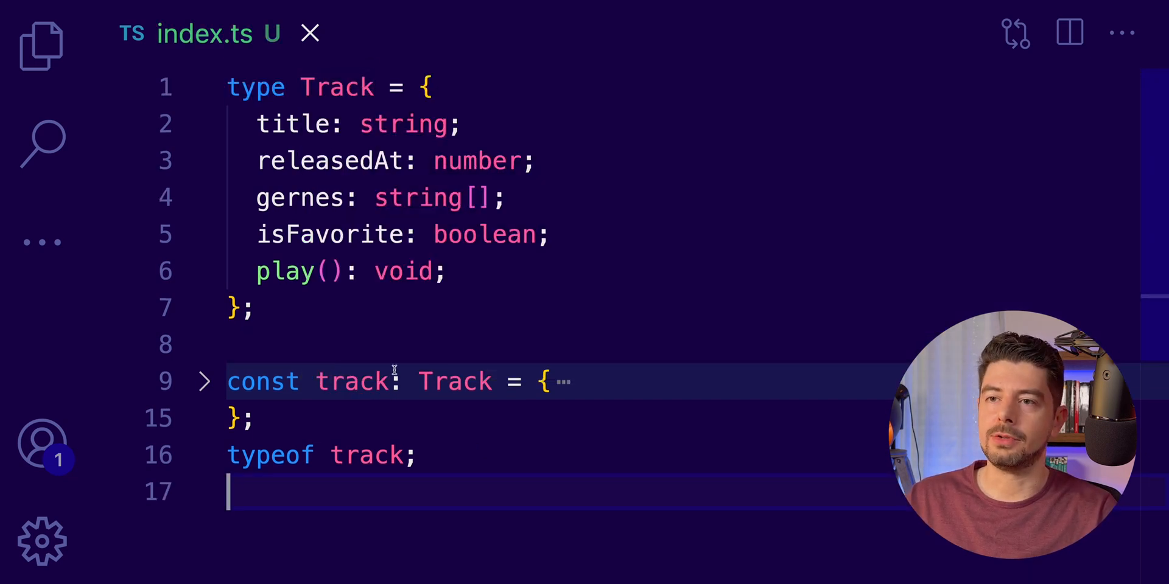
mouse_move(351, 381)
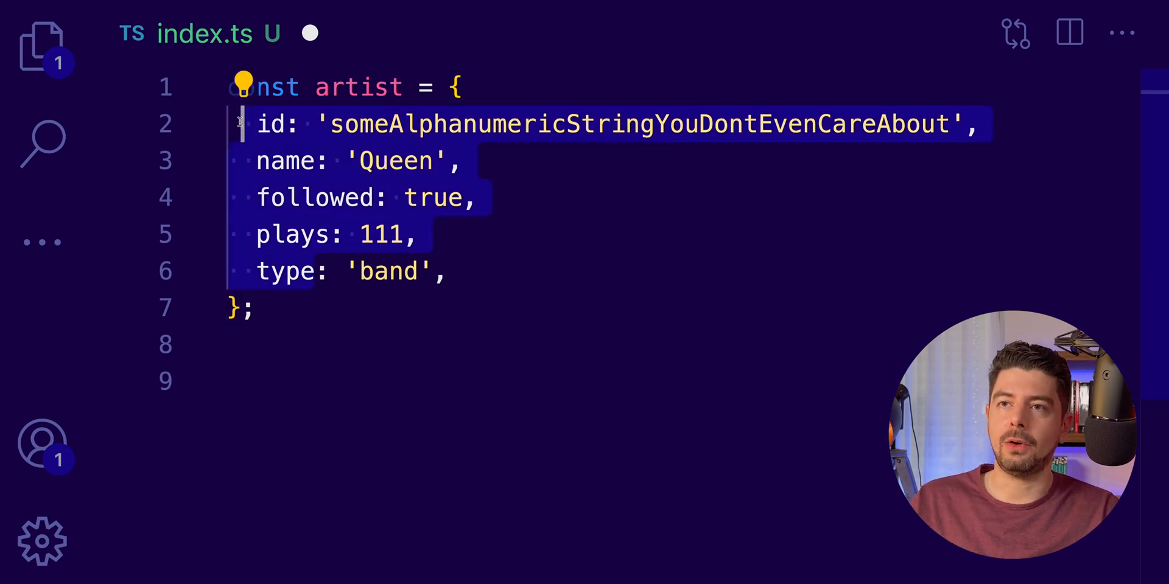
mouse_move(276, 124)
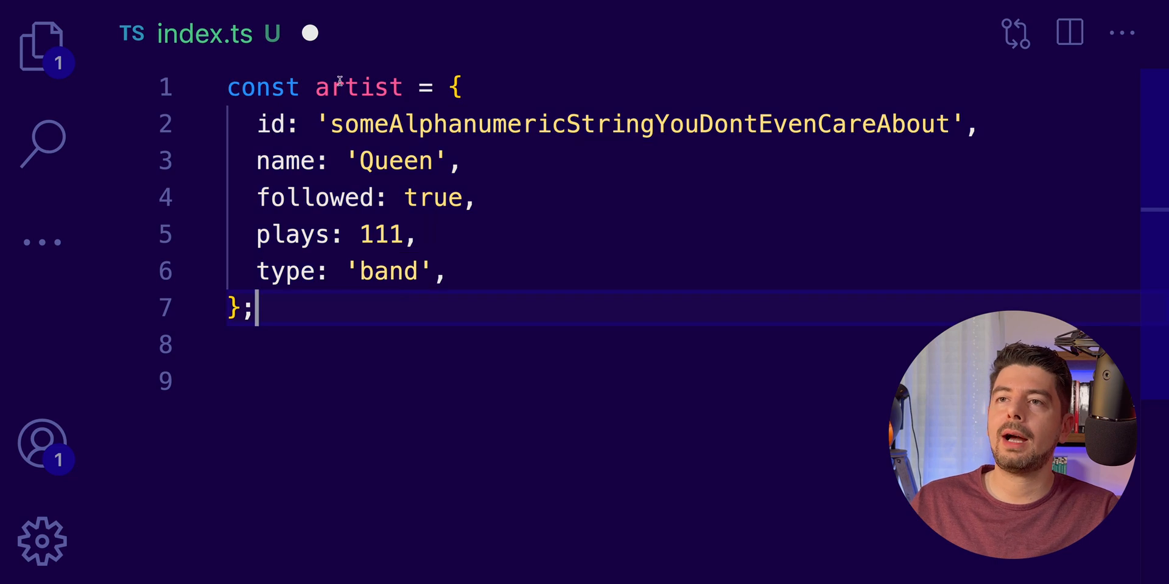
- Declare type Artist = typeof artist and inspect the inferred property types
double_click(358, 87)
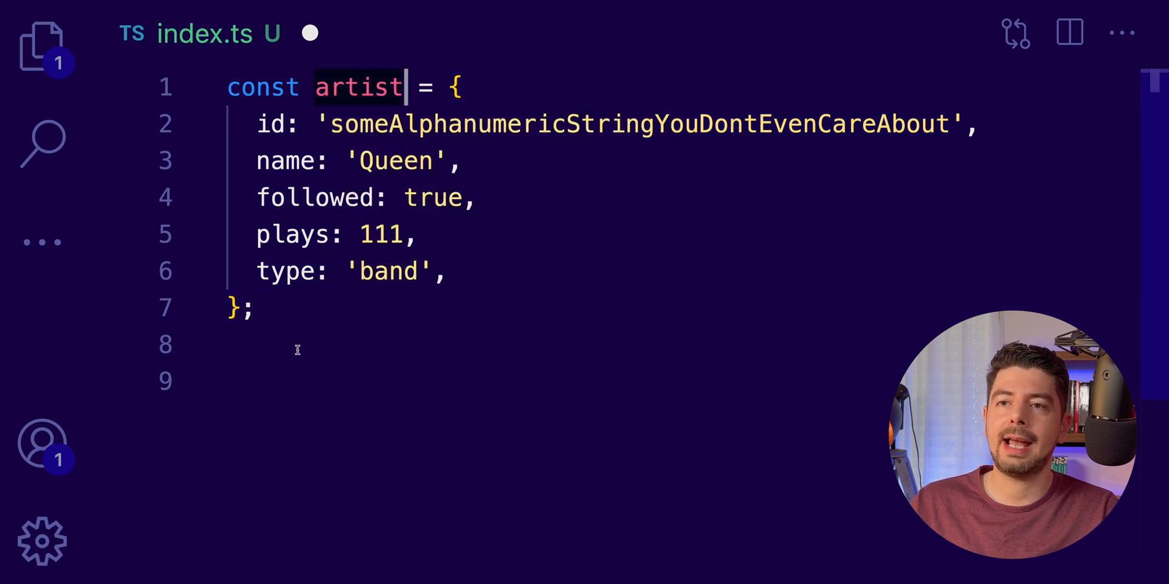
type("type A")
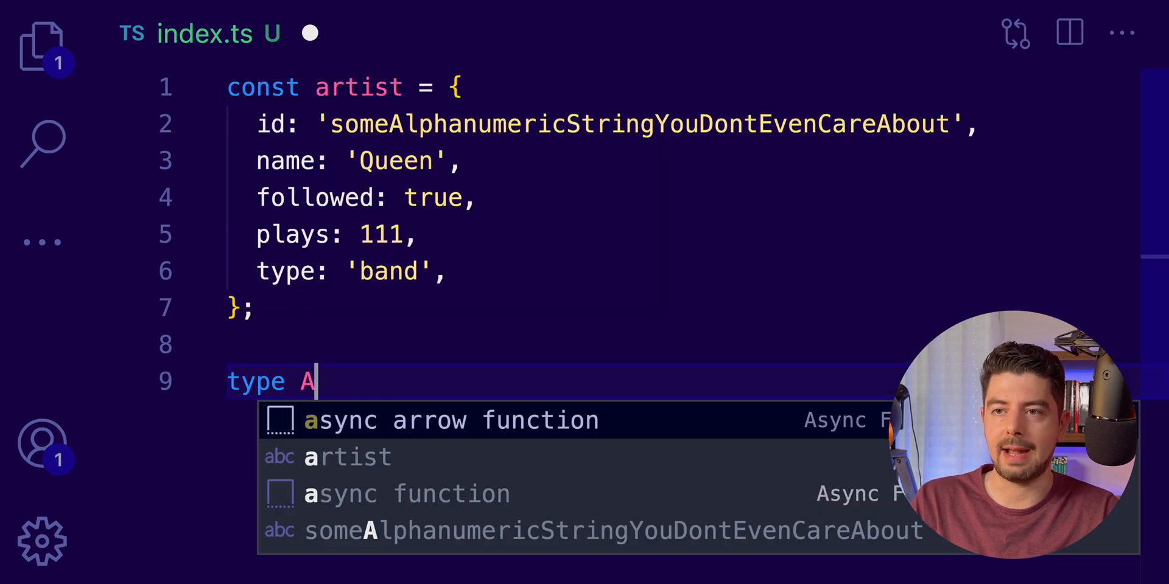
type("rtist =")
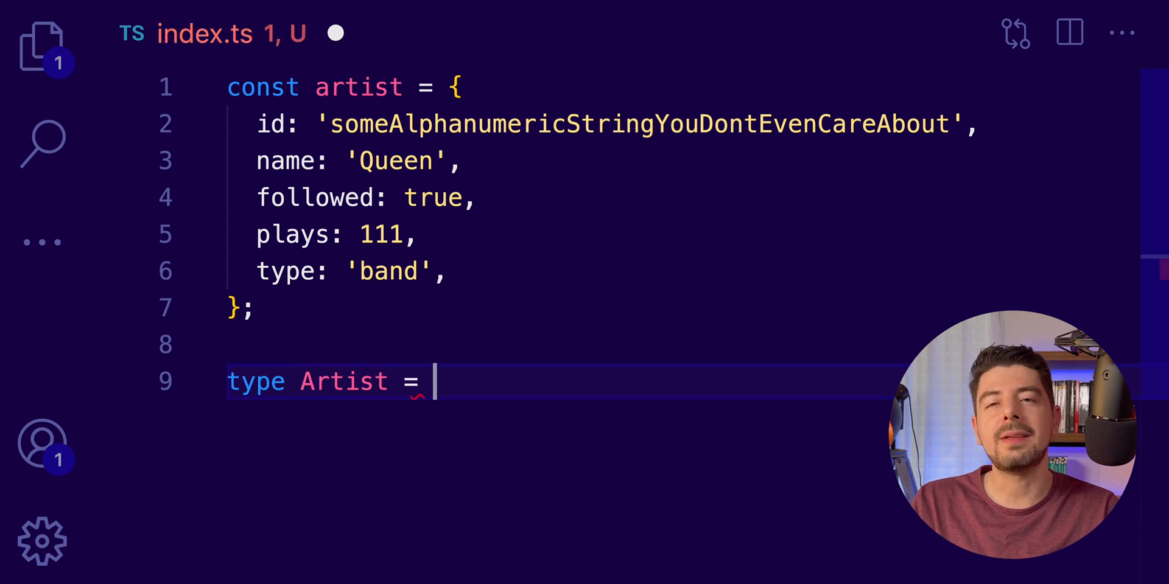
type("typeof artist;")
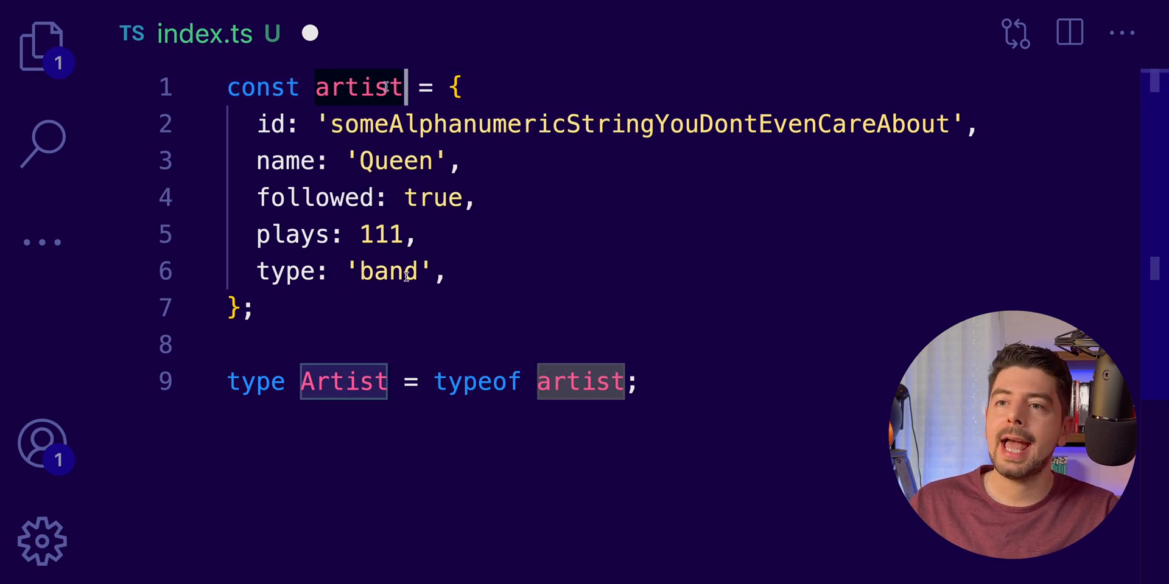
mouse_move(341, 382)
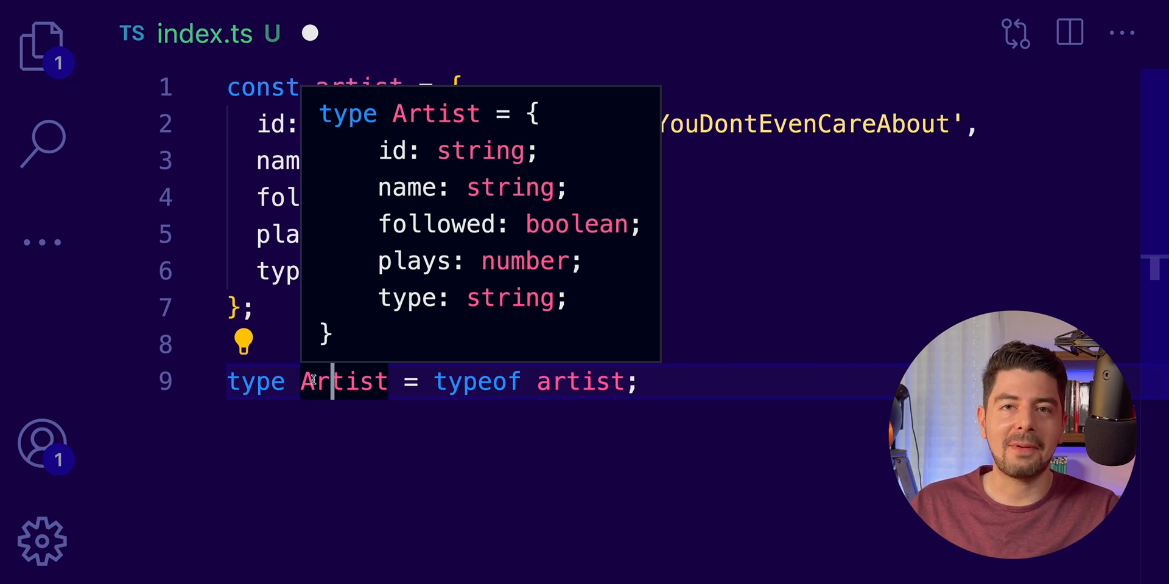
left_click_drag(380, 150, 462, 189)
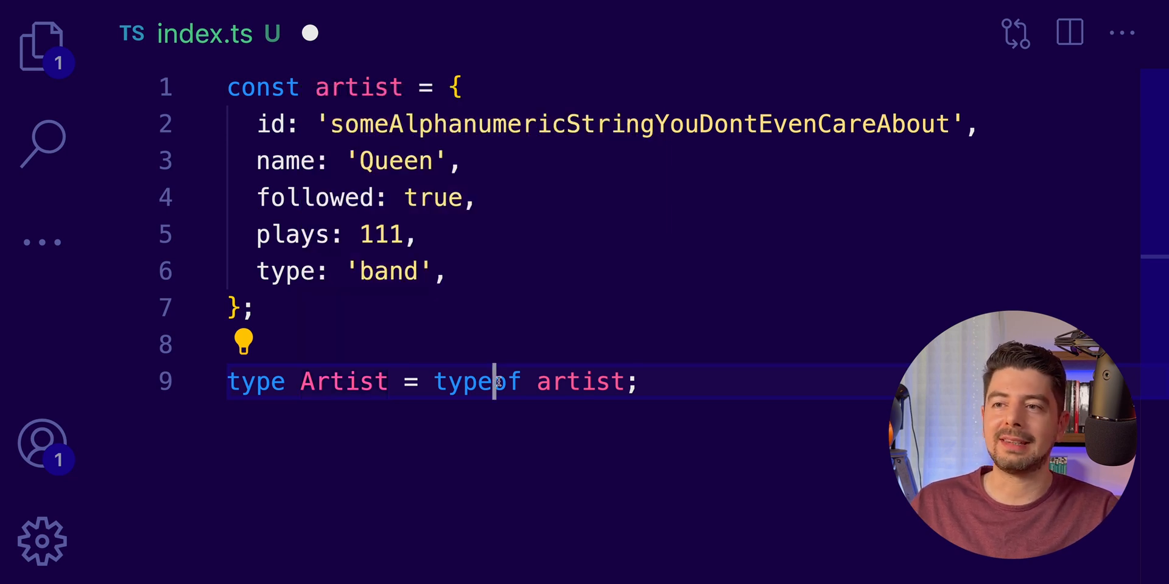
double_click(580, 381)
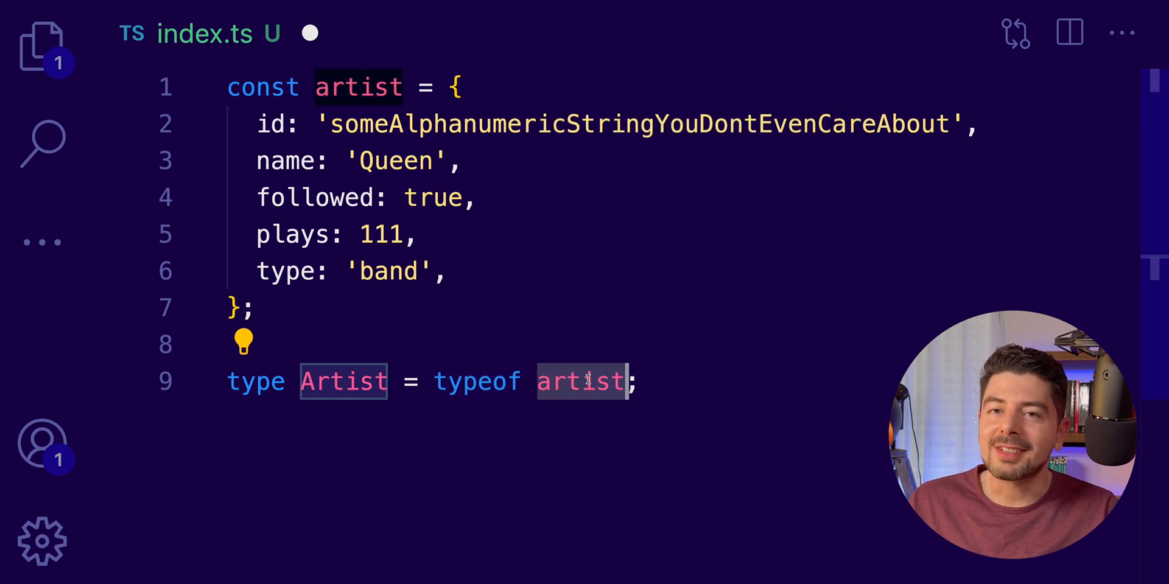
mouse_move(342, 381)
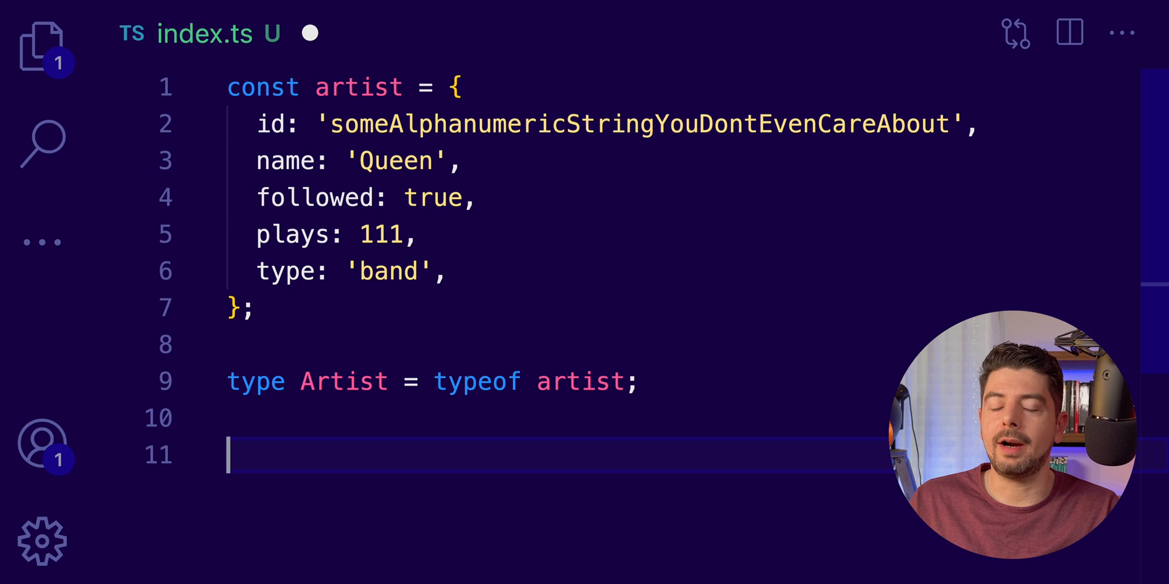
- Write function getMeThoseArtists(): Array<Artist> returning an empty array
type("func")
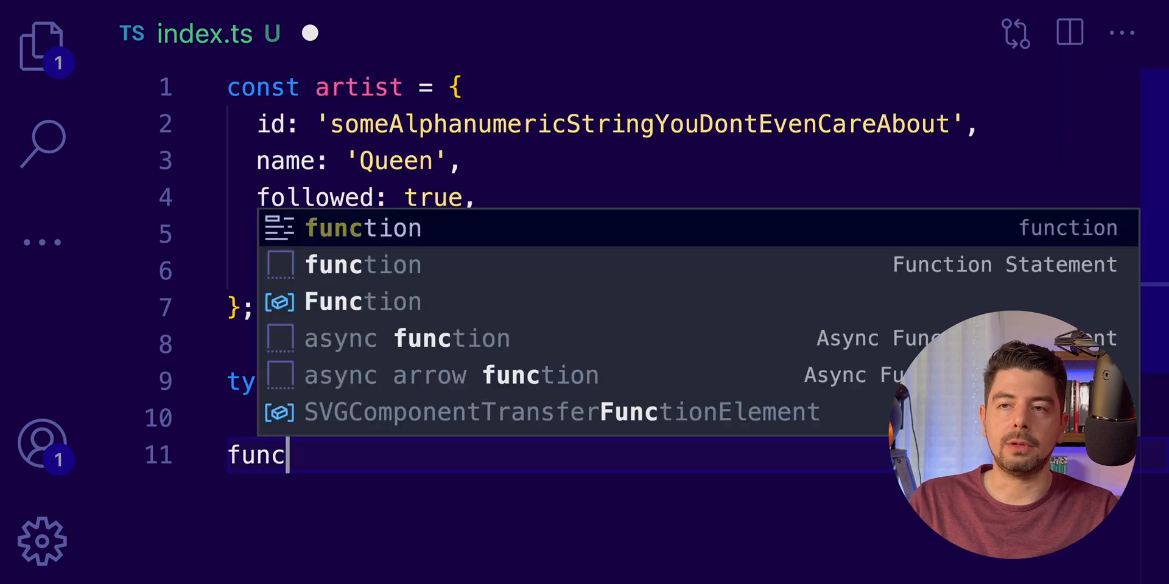
type("function getM")
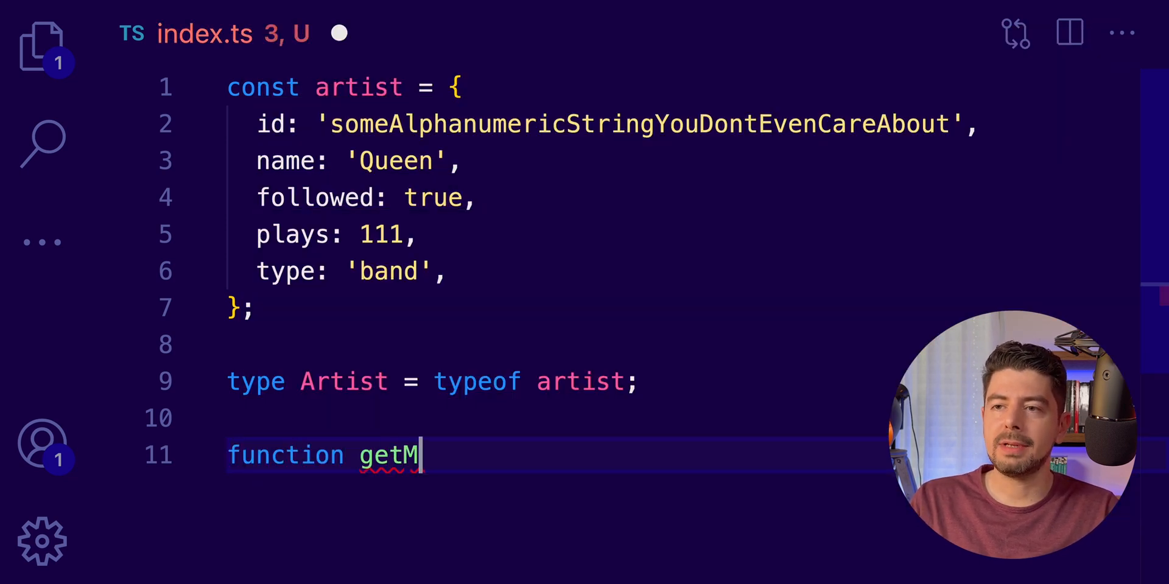
type("eThoseArtists() {")
type("return [")
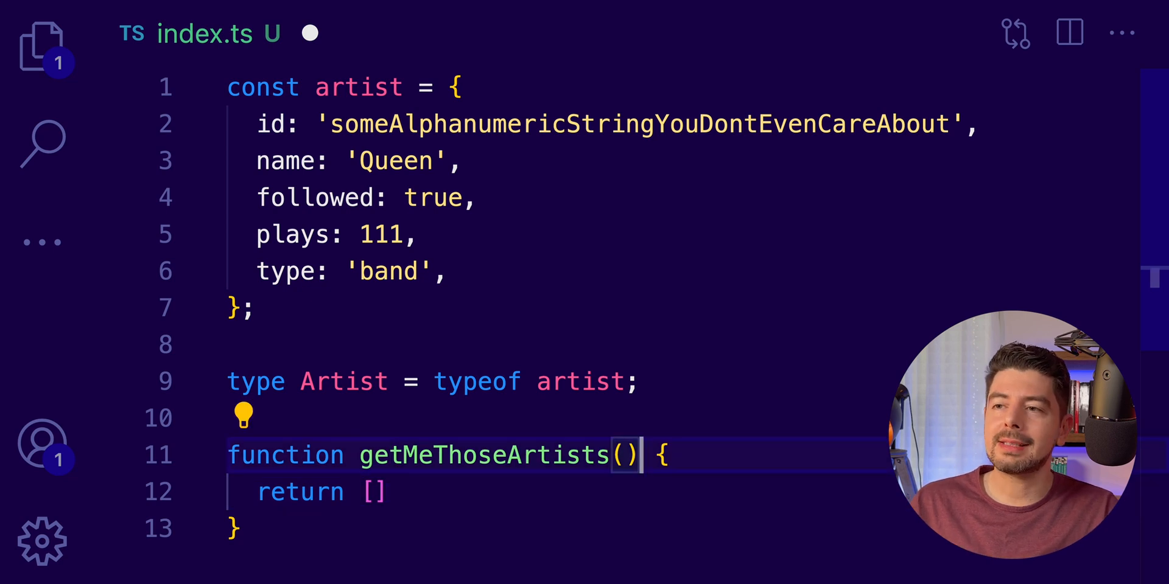
type(":")
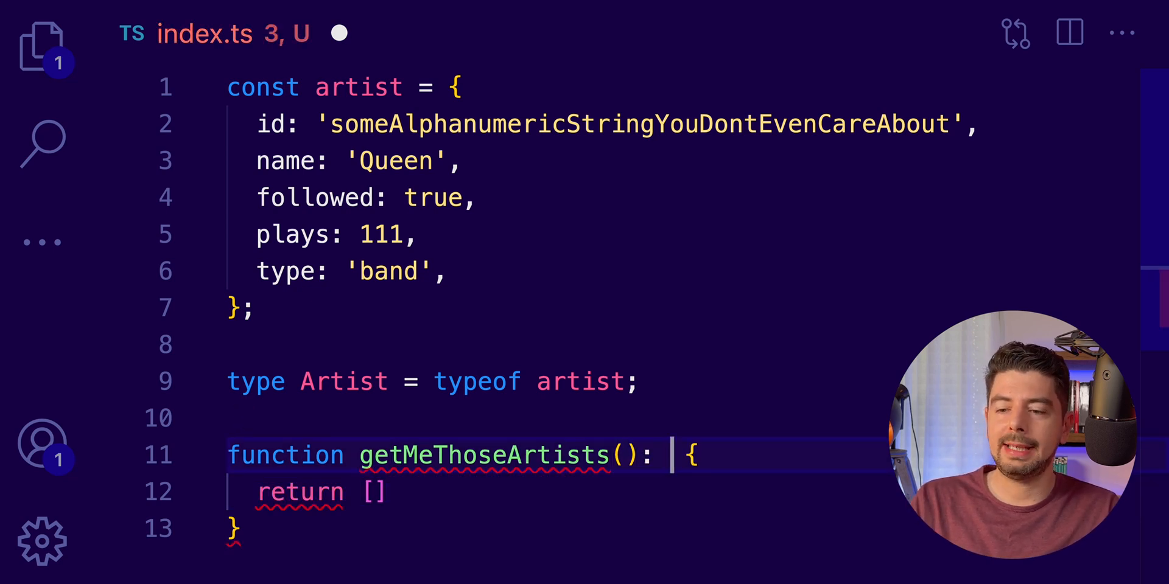
type("Ar")
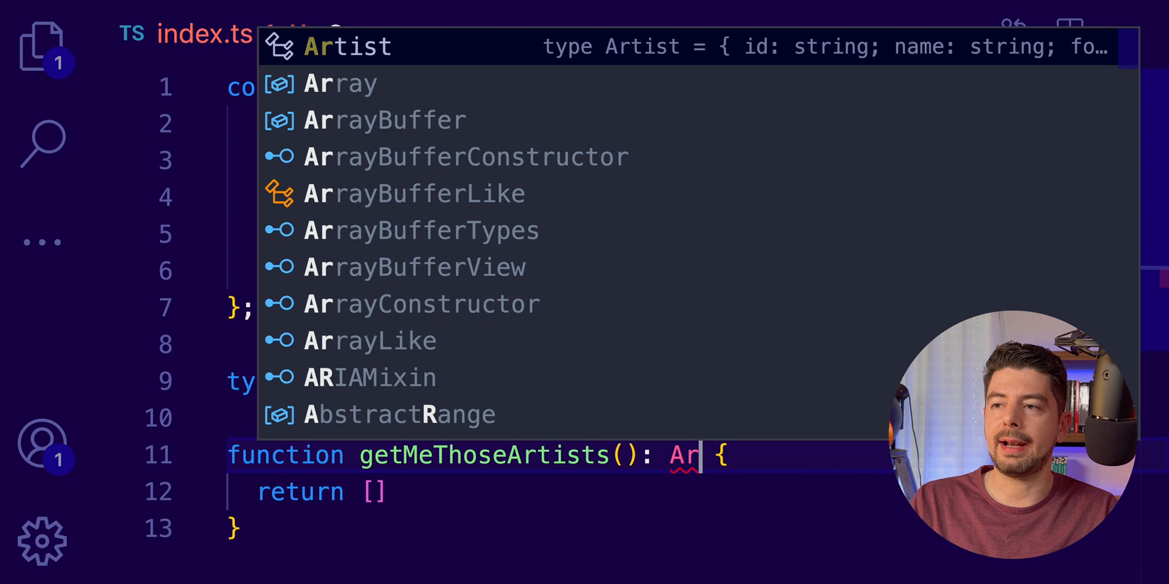
type("ray<Artist>")
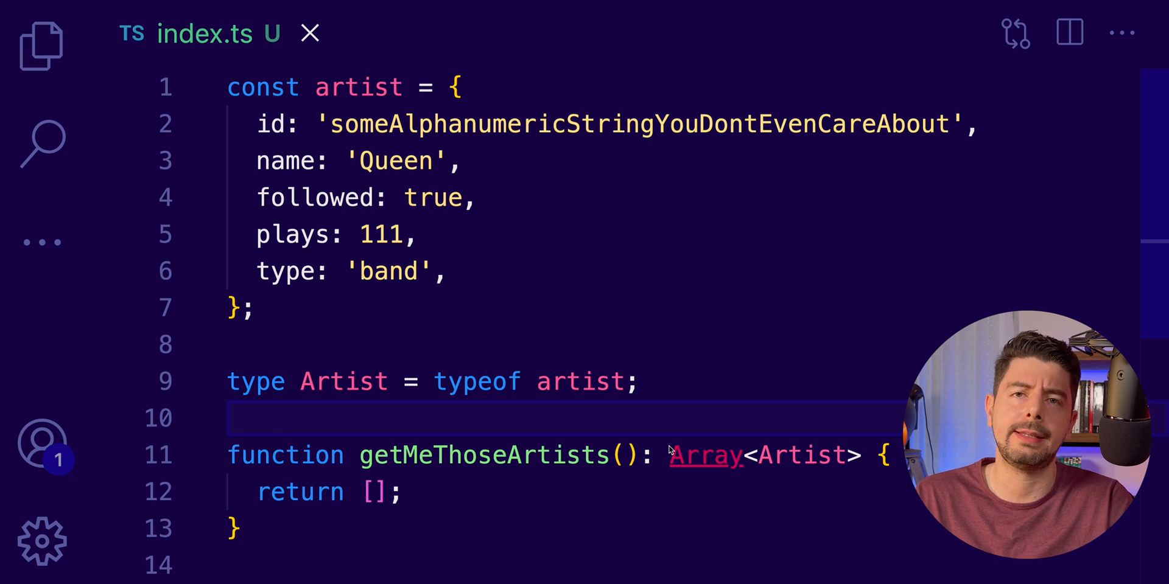
mouse_move(581, 415)
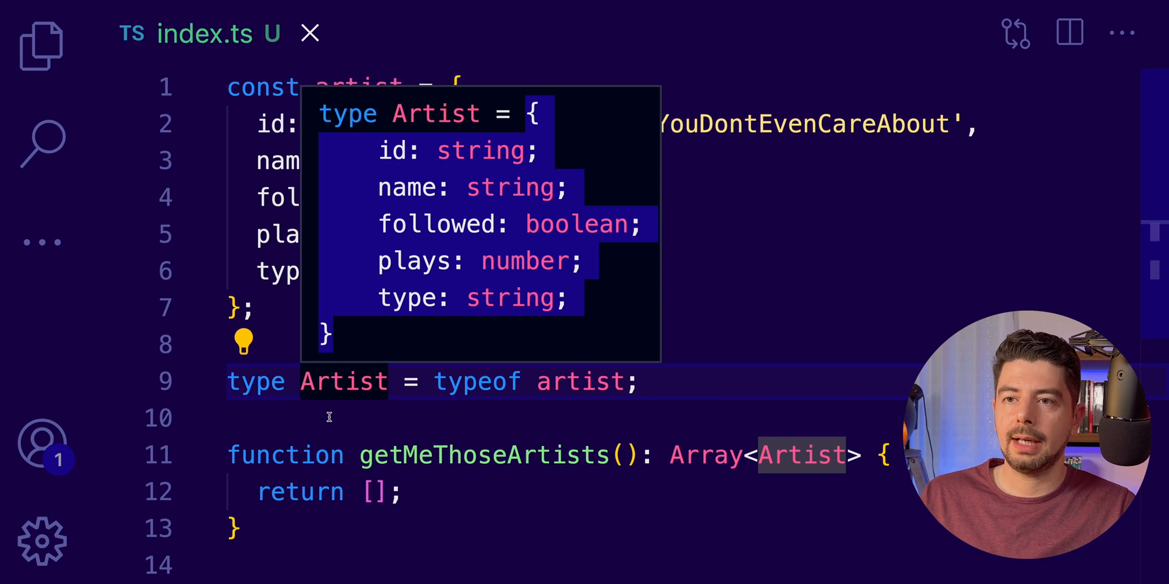
- Declare type ArtistKeys = keyof Artist
type("ArtistKeys =")
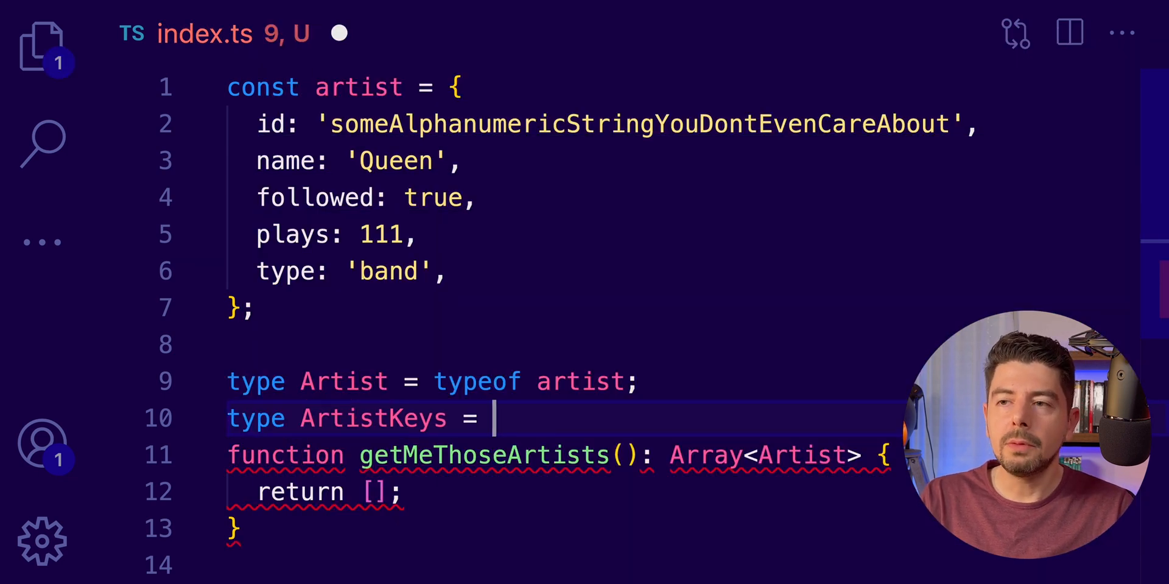
type("keyof")
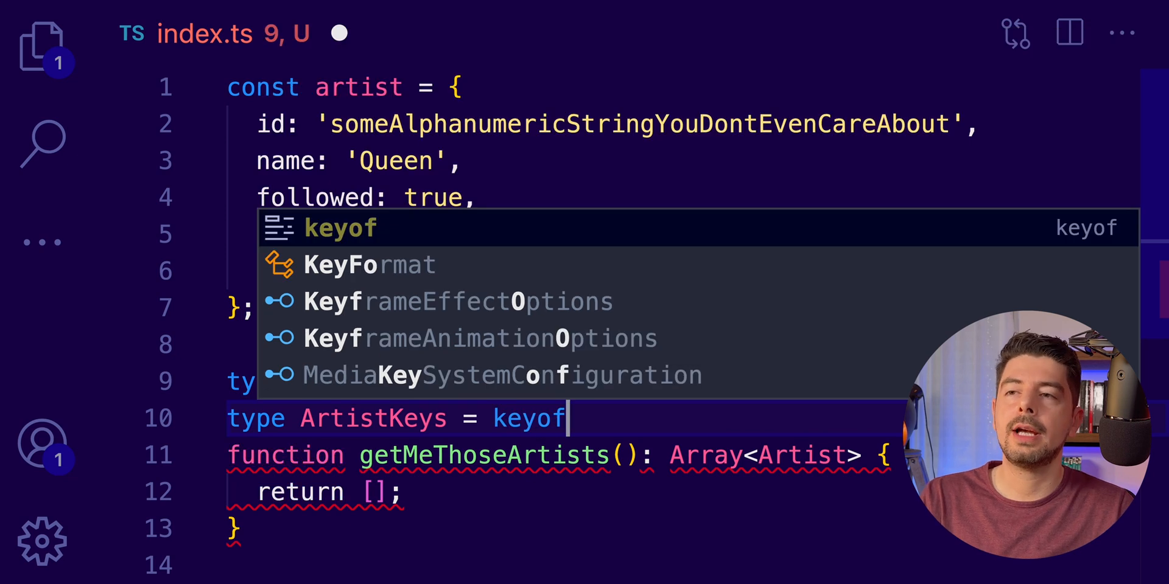
type("Artist;")
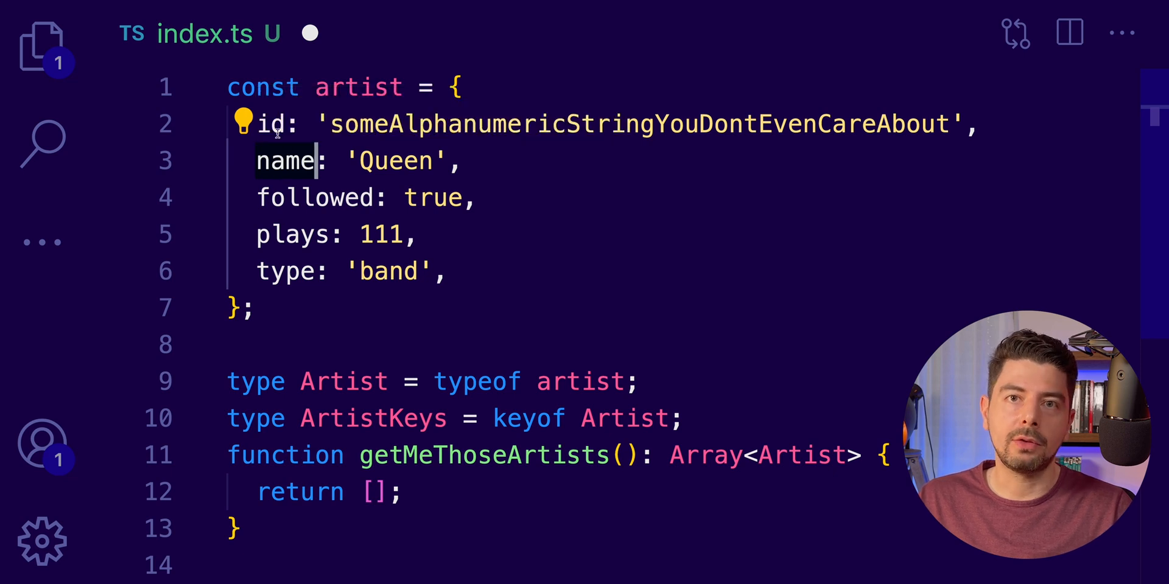
mouse_move(279, 123)
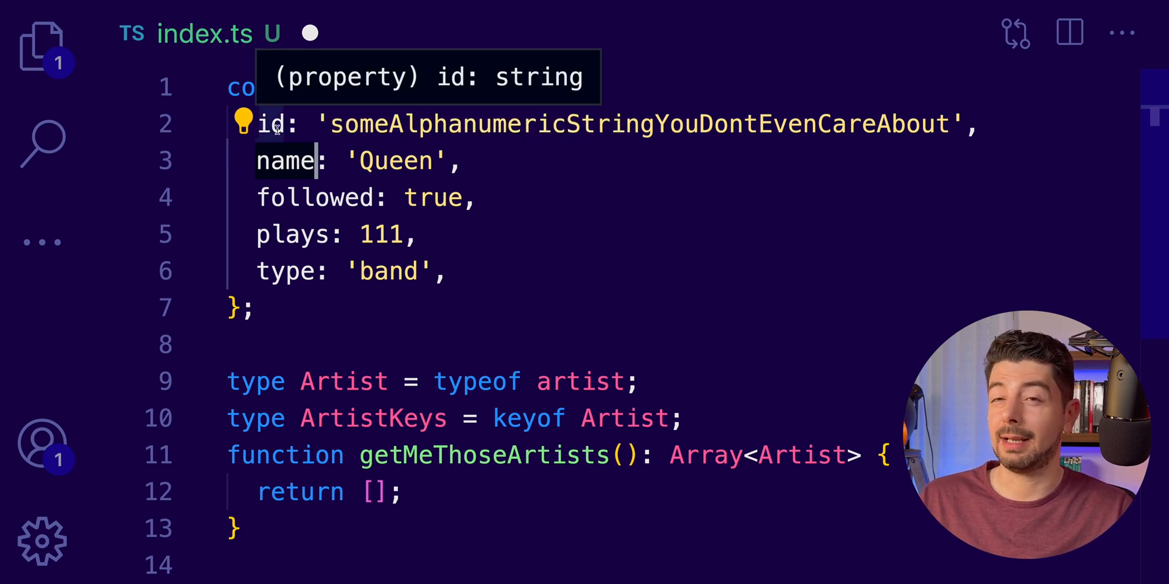
mouse_move(421, 331)
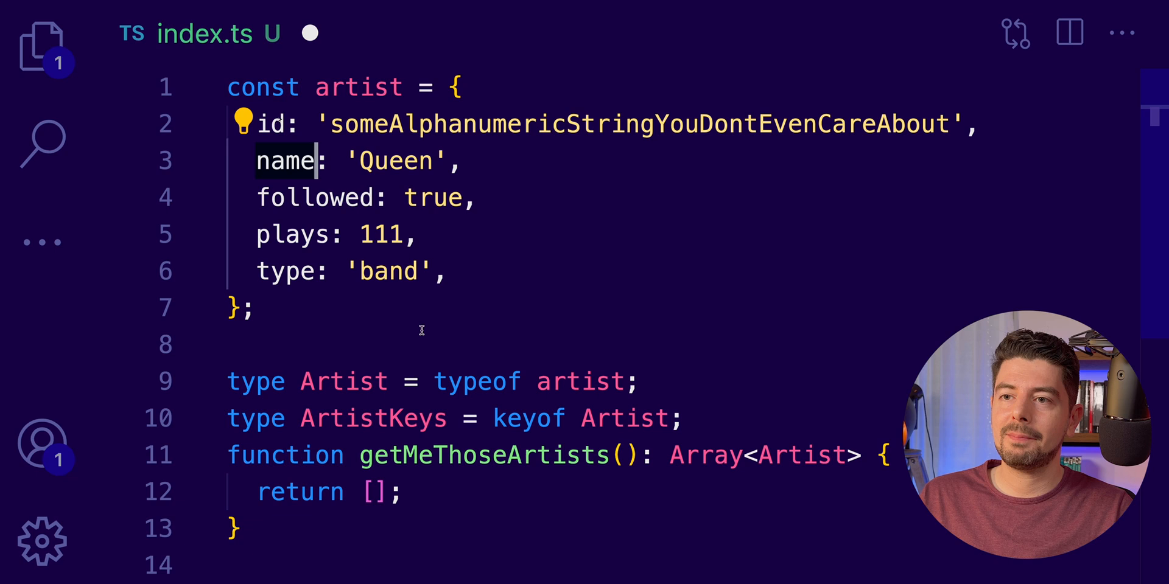
mouse_move(373, 418)
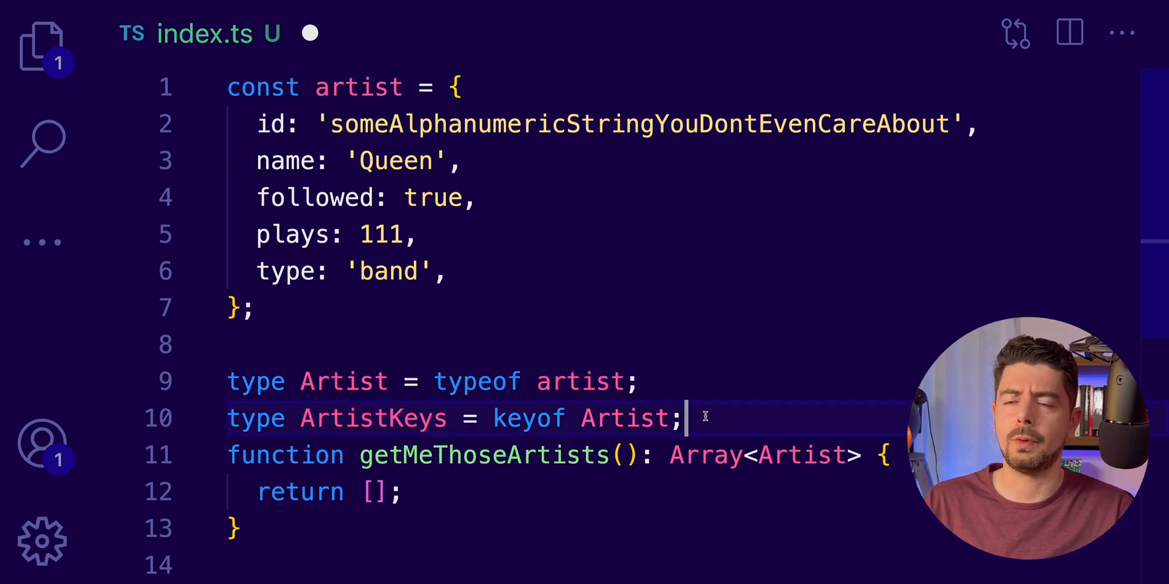
- Declare type StringKeys = keyof string
type("type")
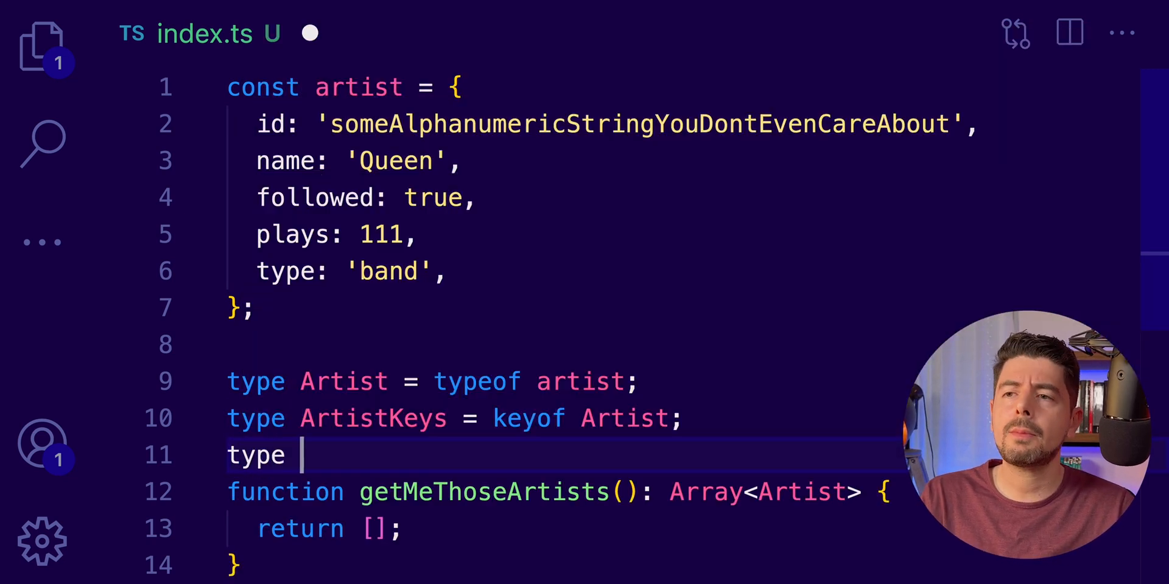
type("StringKeys =")
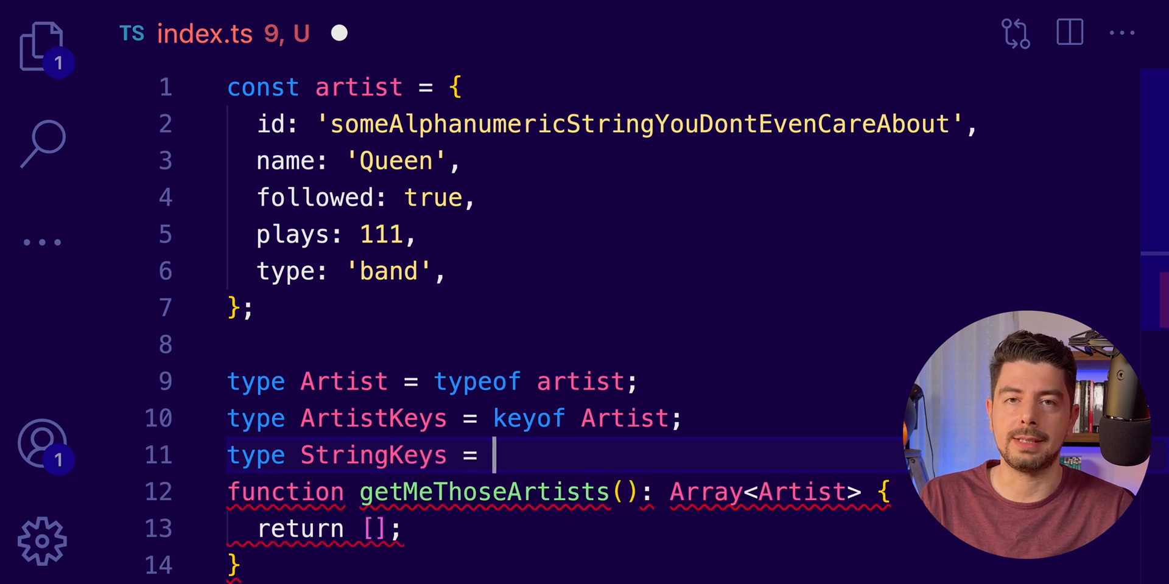
type("keyof string;")
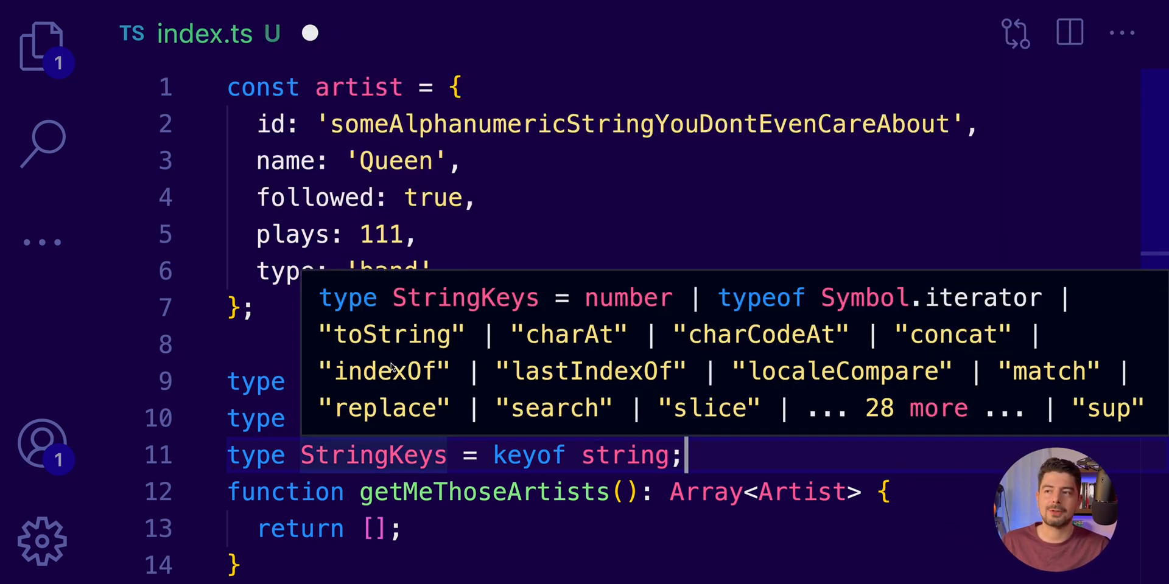
mouse_move(564, 345)
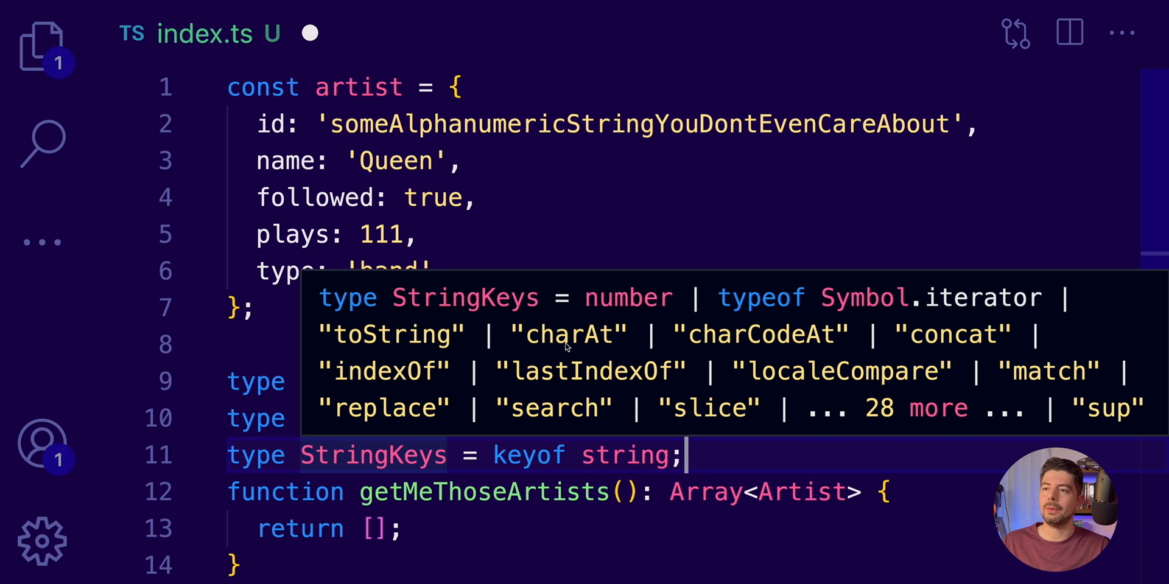
mouse_move(475, 391)
type("type")
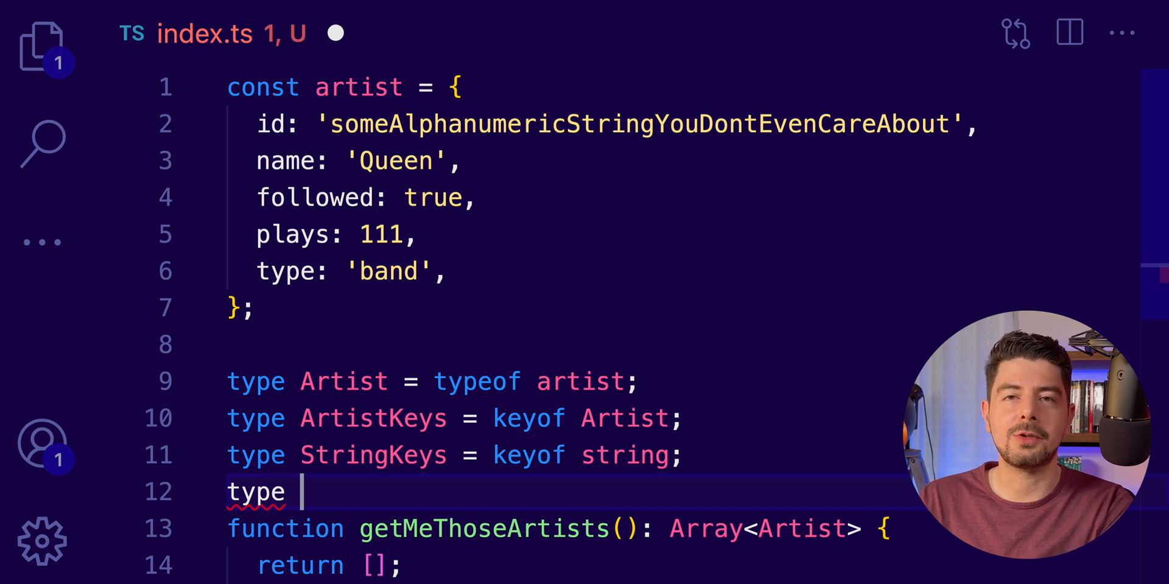
- Declare type UndefinedKeys = keyof undefined beneath StringKeys
type("UndefinedKeys")
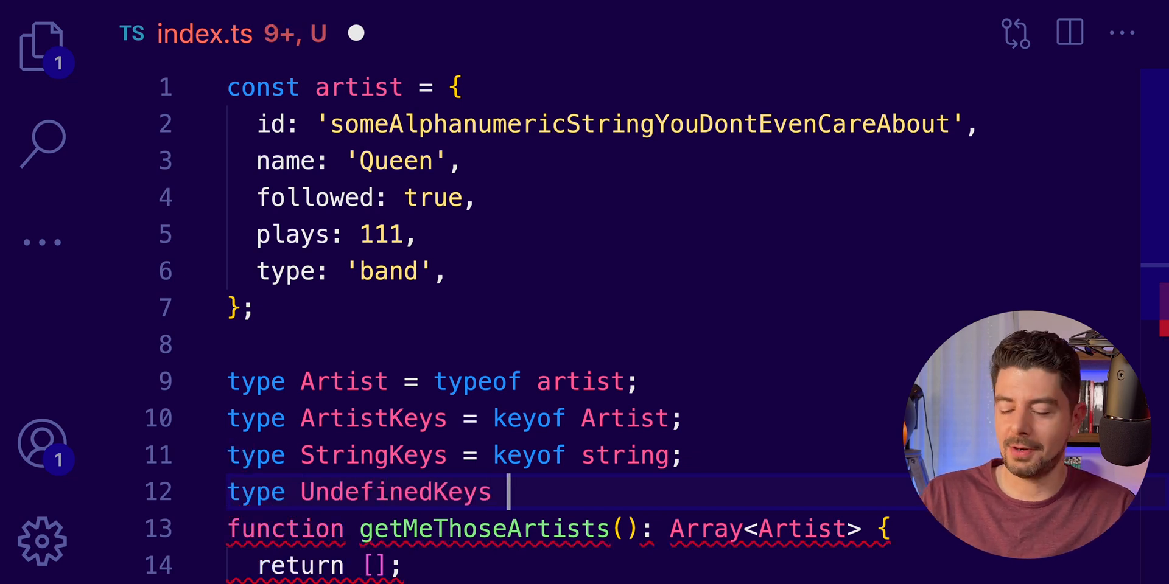
type("= keyof")
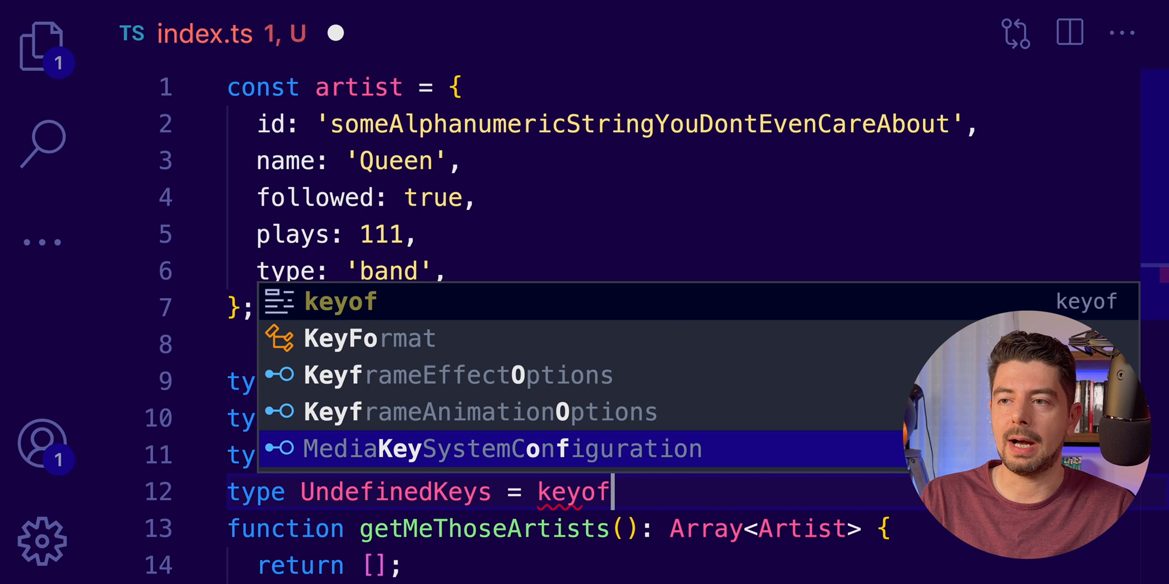
type("undefined;")
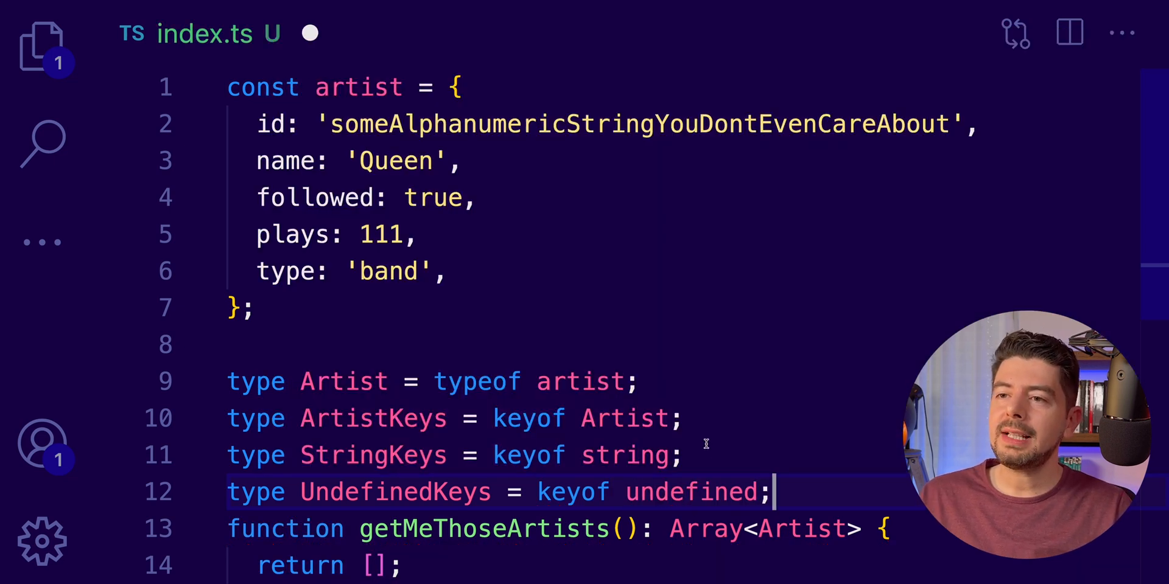
mouse_move(396, 492)
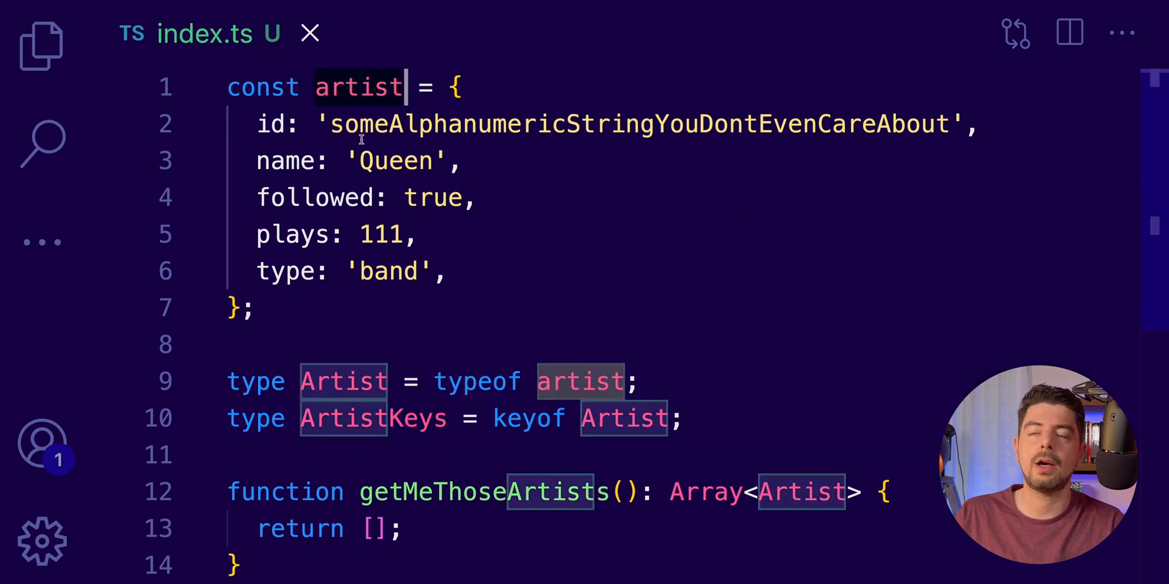
mouse_move(343, 418)
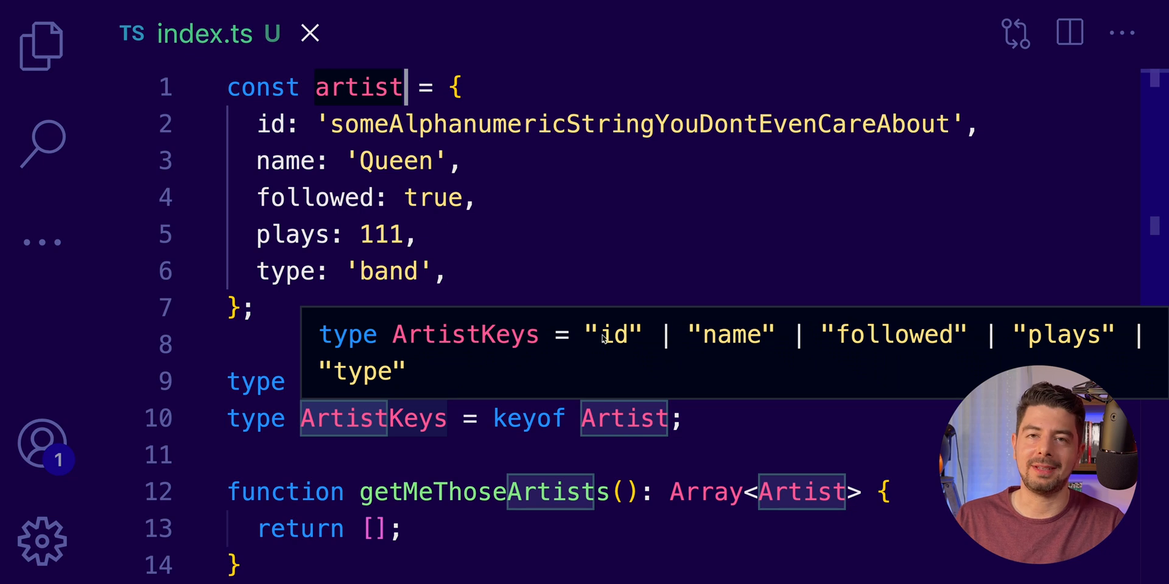
mouse_move(617, 344)
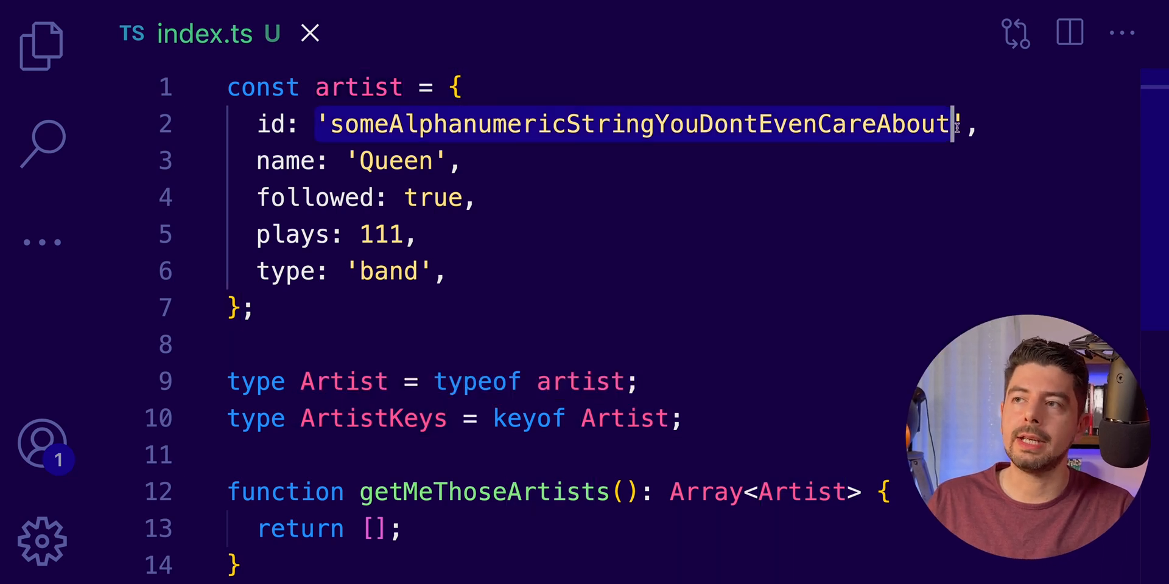
- Declare type ArtistKey = Artist['id'] using indexed access
type("t")
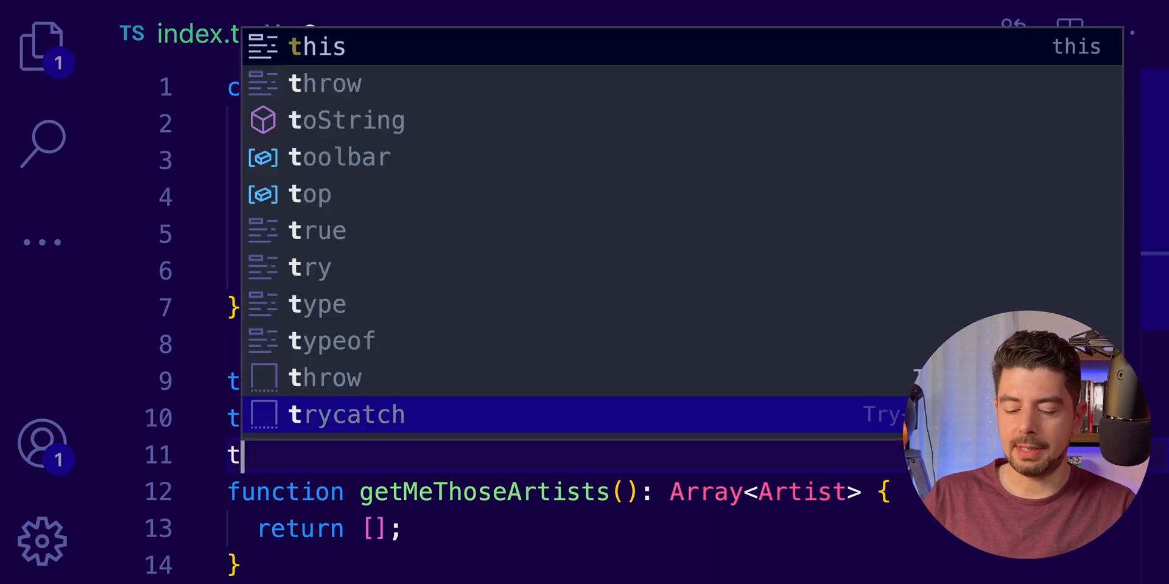
type("ype ArtistKey")
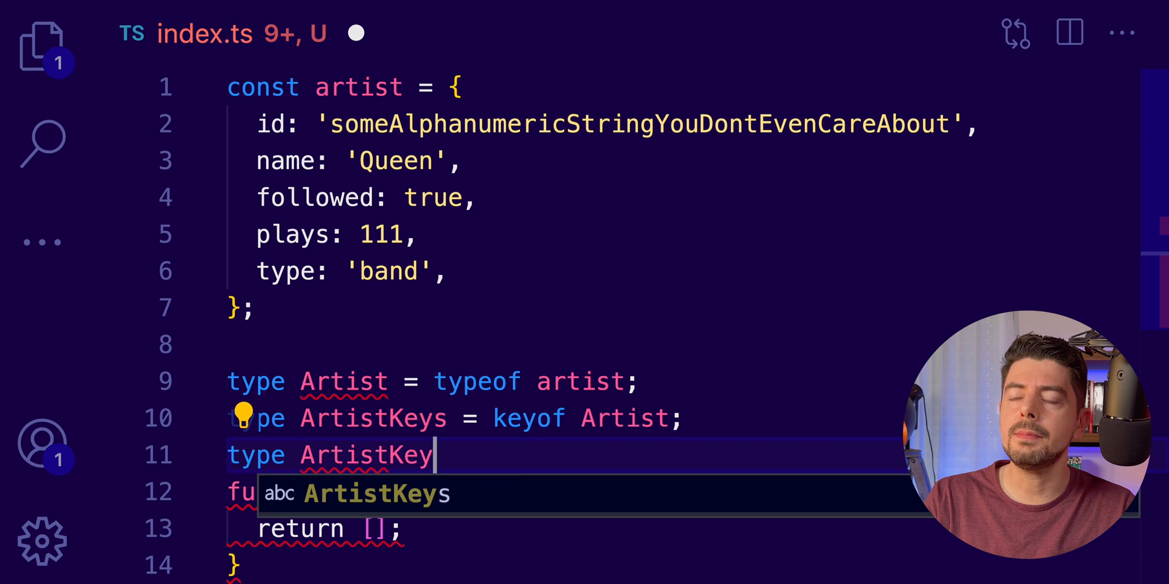
type("= Artist")
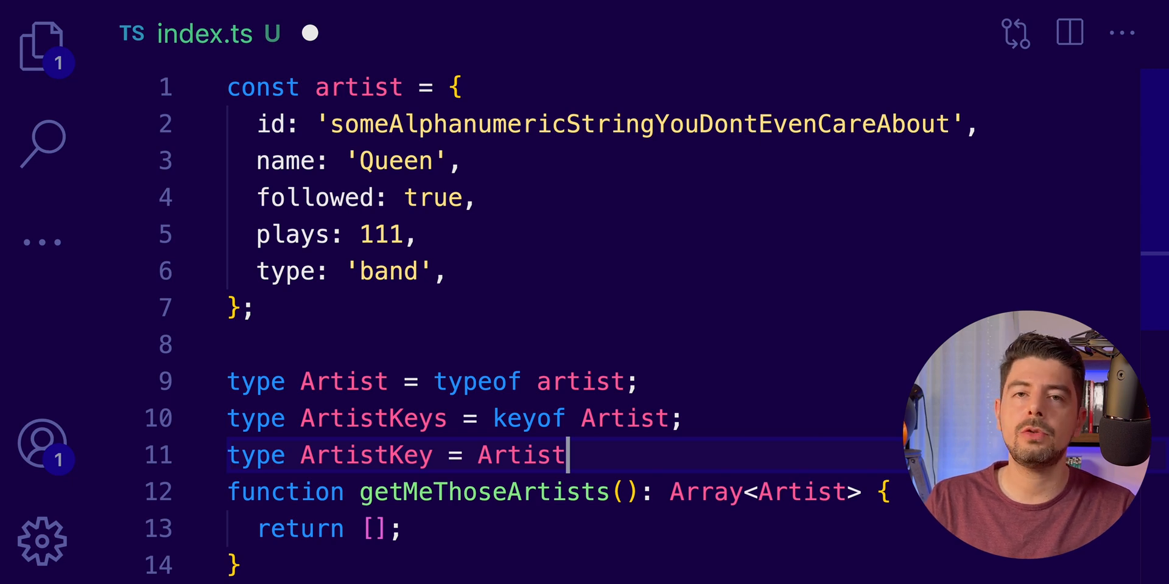
type("[]")
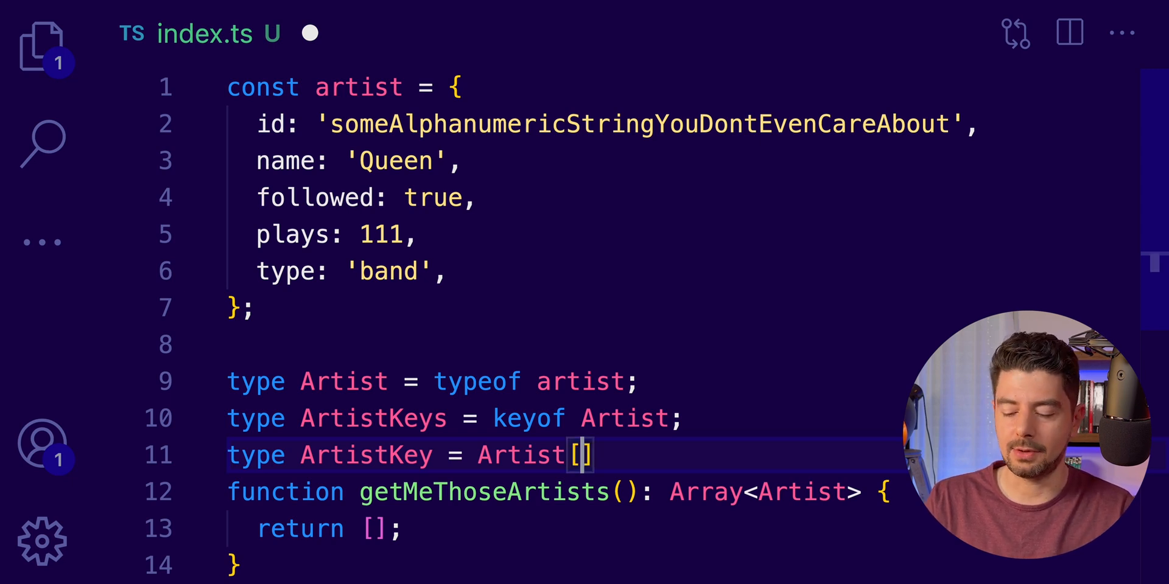
type("'id'")
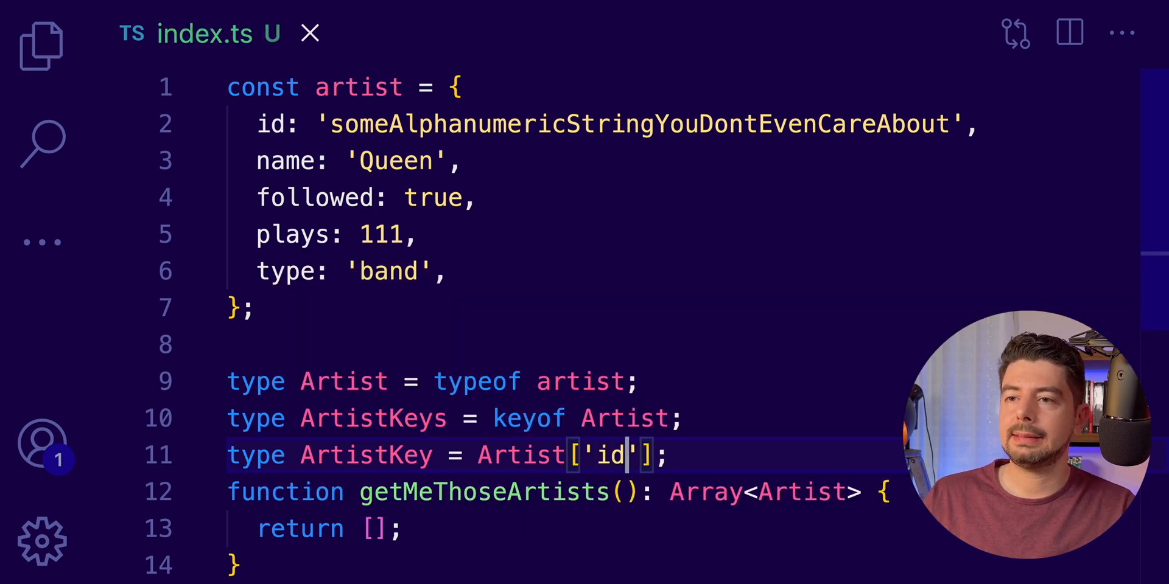
mouse_move(365, 455)
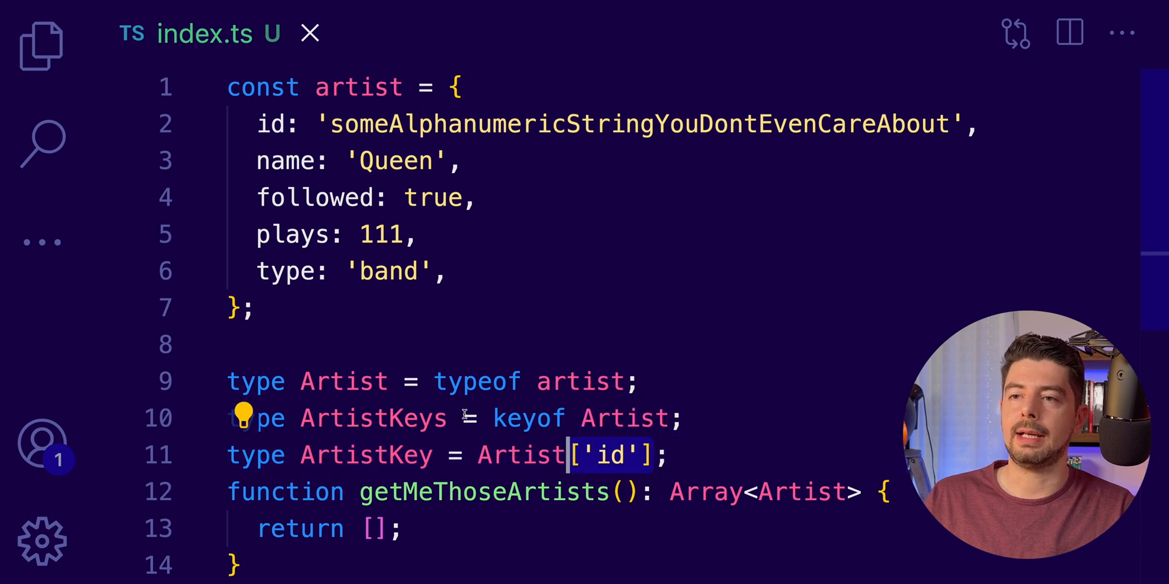
left_click(670, 455)
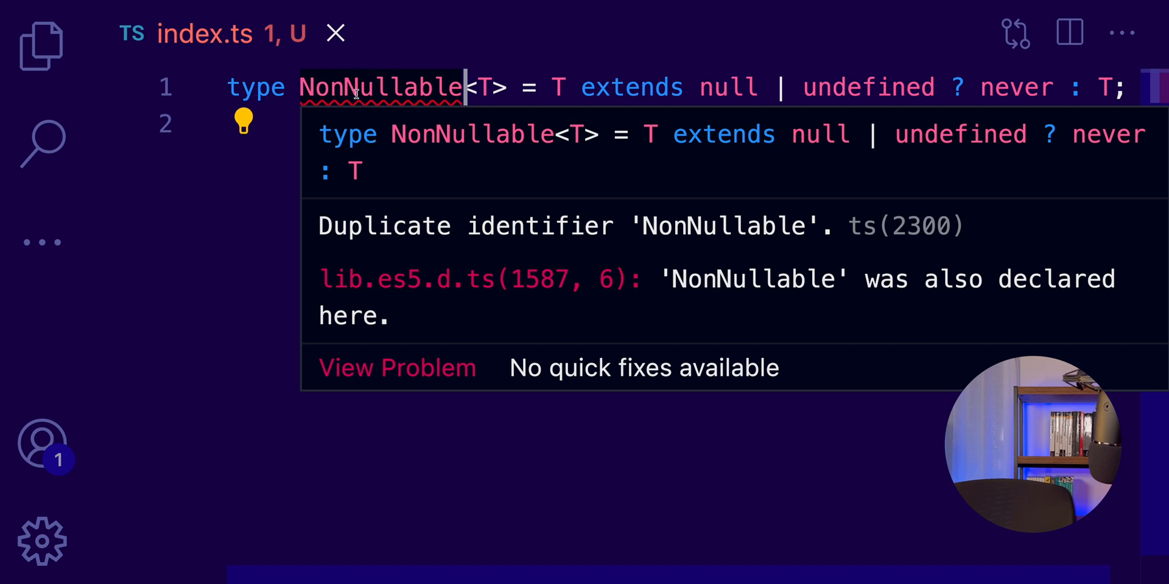
mouse_move(436, 164)
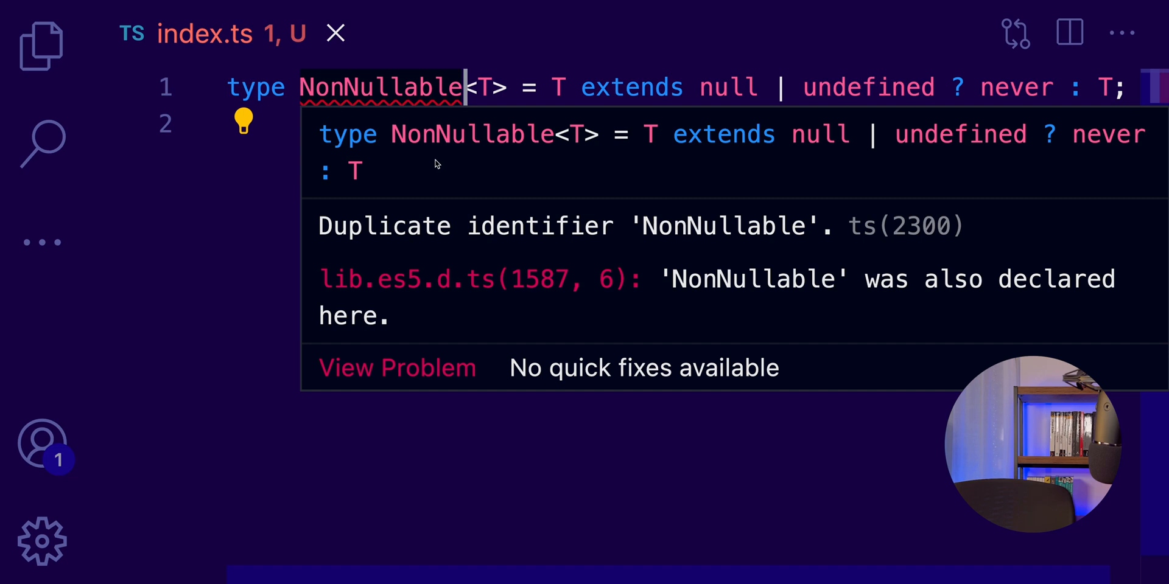
mouse_move(510, 130)
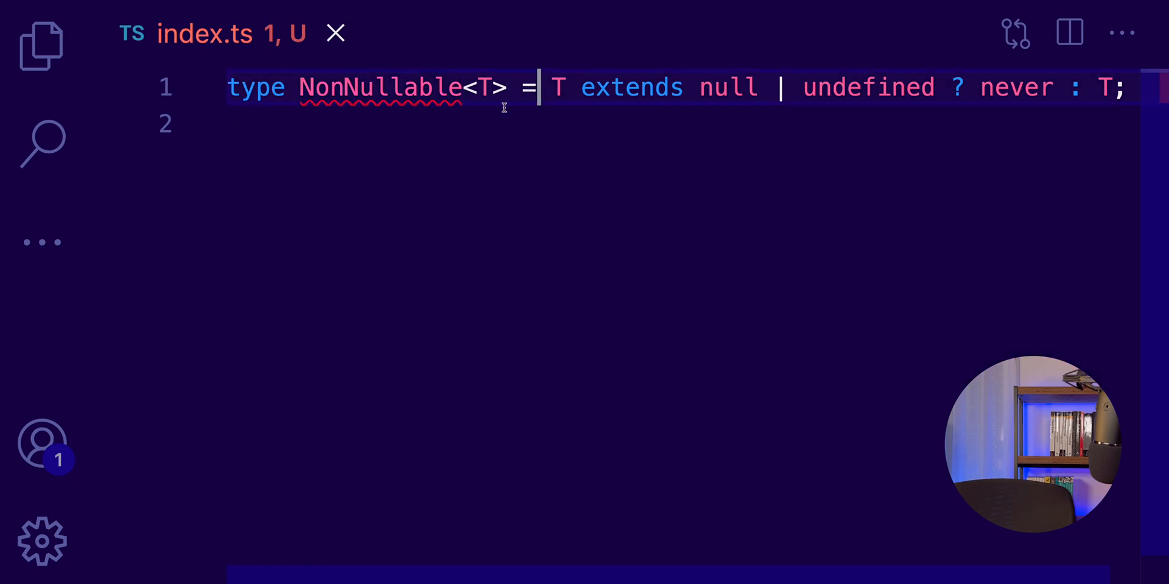
- Highlight T's occurrences in NonNullable<T> and start a new line below it
double_click(489, 87)
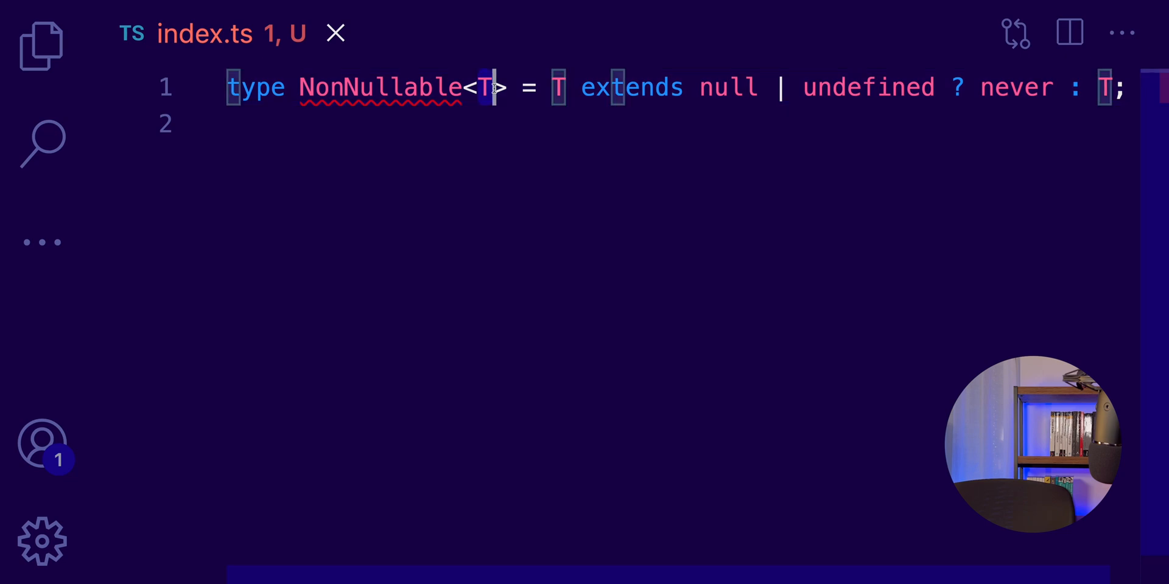
mouse_move(490, 87)
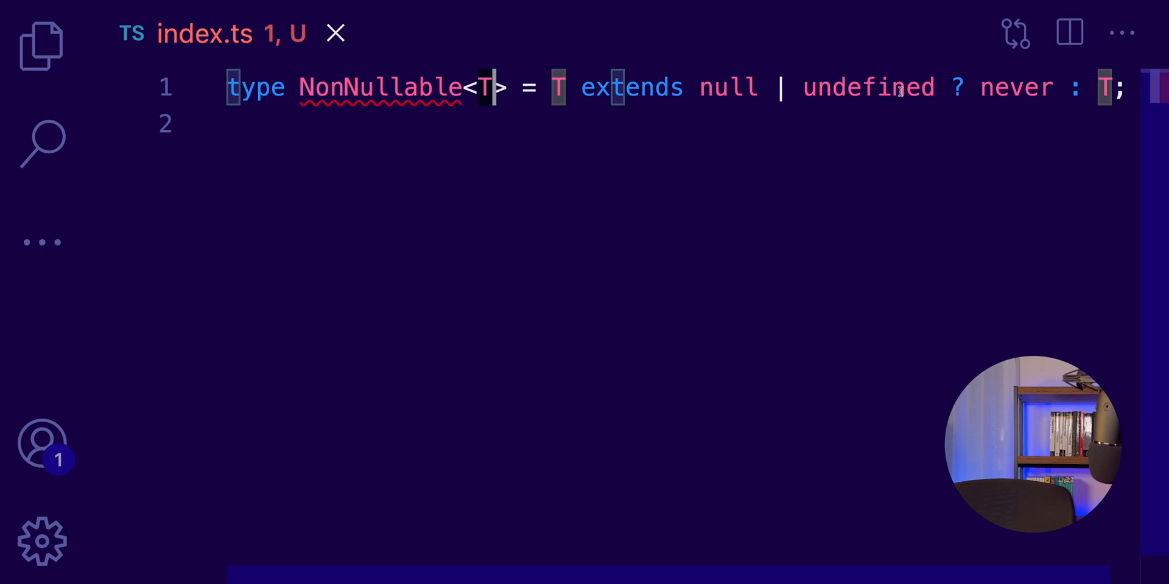
left_click_drag(551, 87, 935, 87)
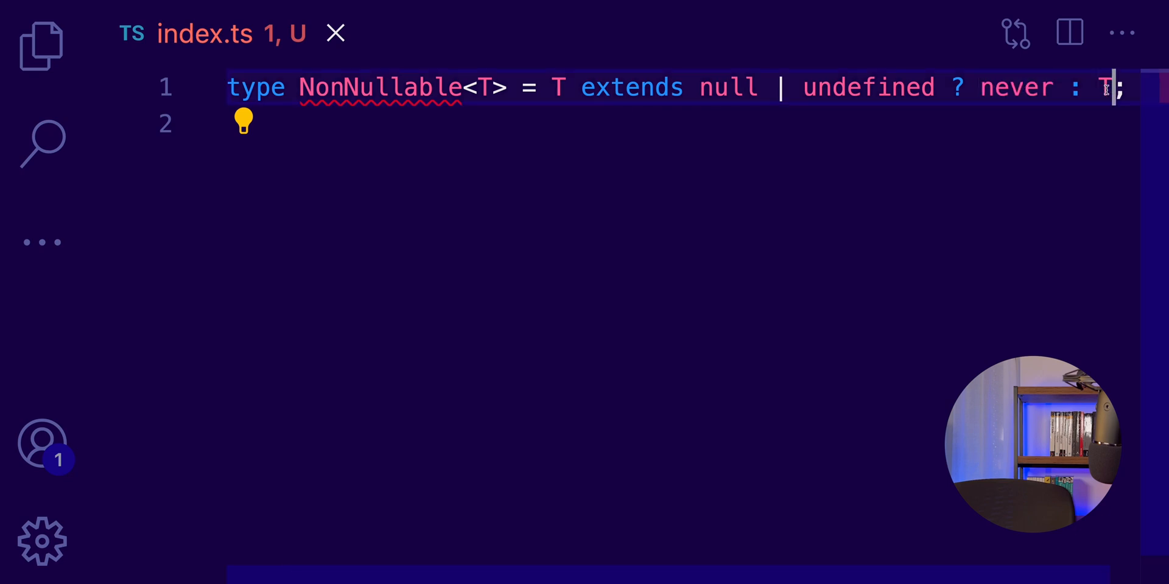
key("enter")
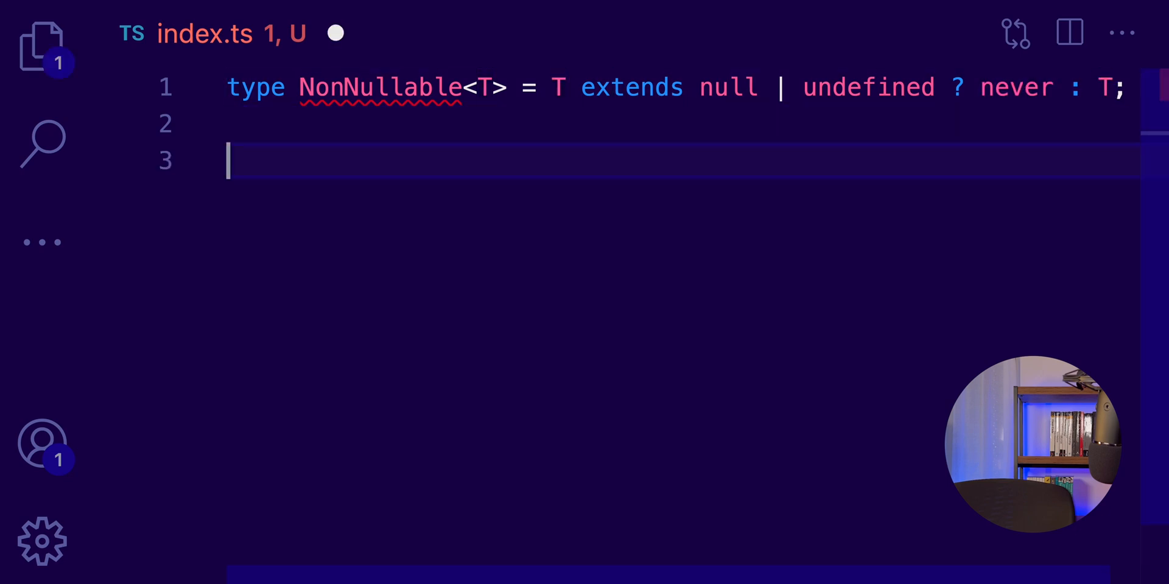
- Declare type NullableString = string | null
type("type")
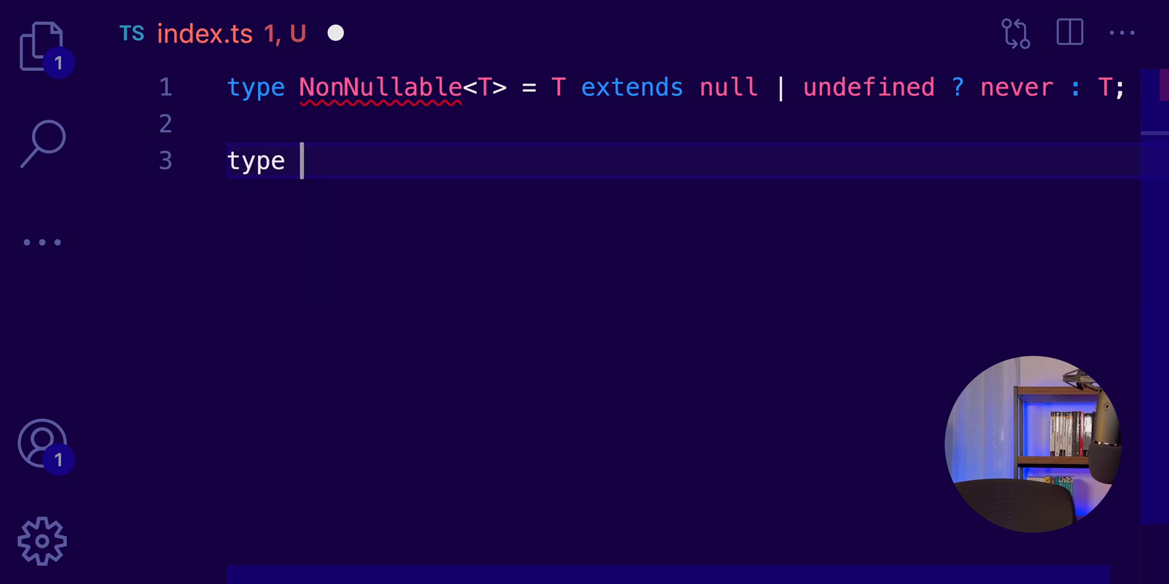
type("NullableString")
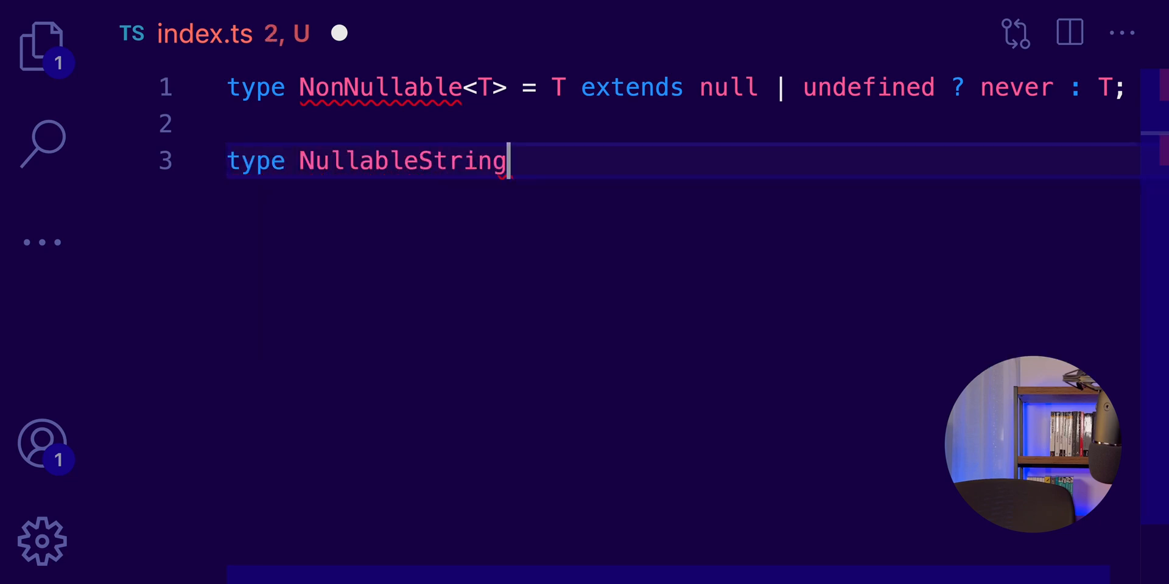
type("= string")
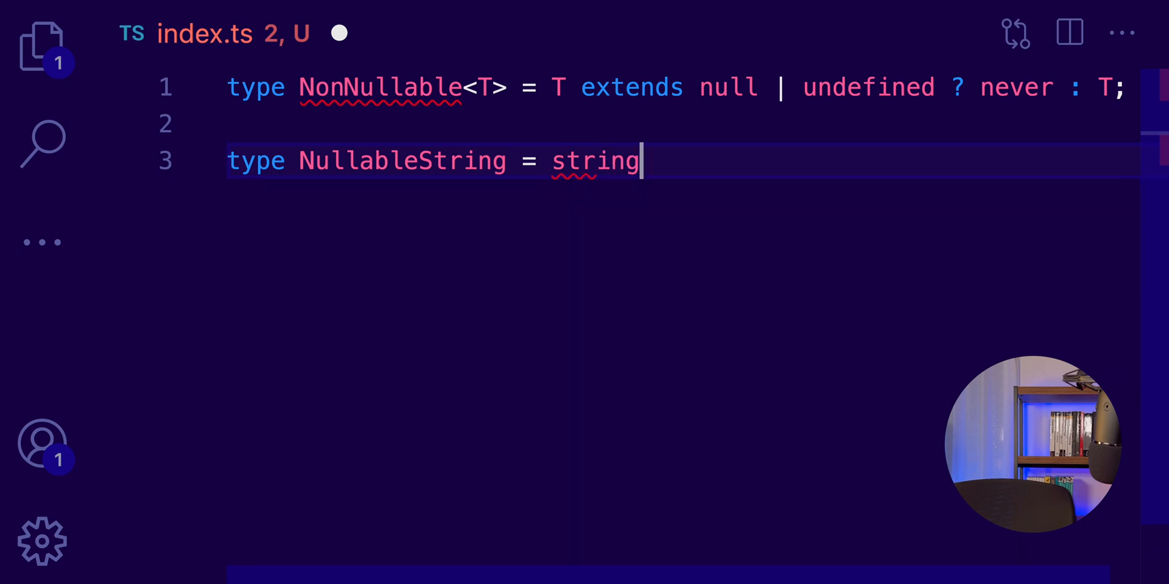
type("| null;")
type("type")
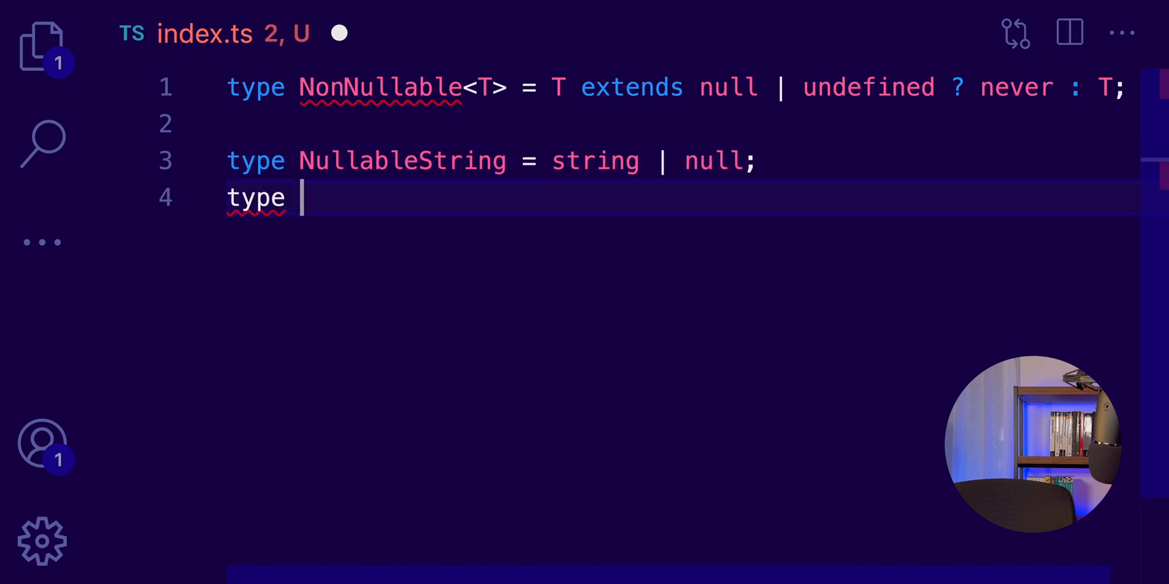
- Declare type SafeString = NonNullable<NullableString> and inspect NullableString's preview
type("SafeStrg")
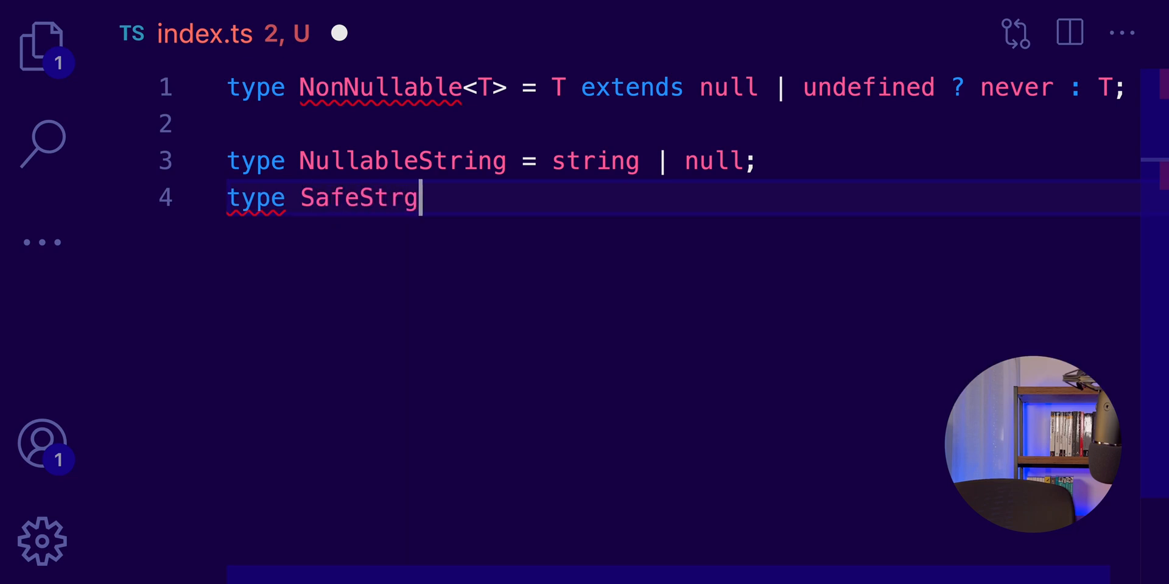
type("ing =")
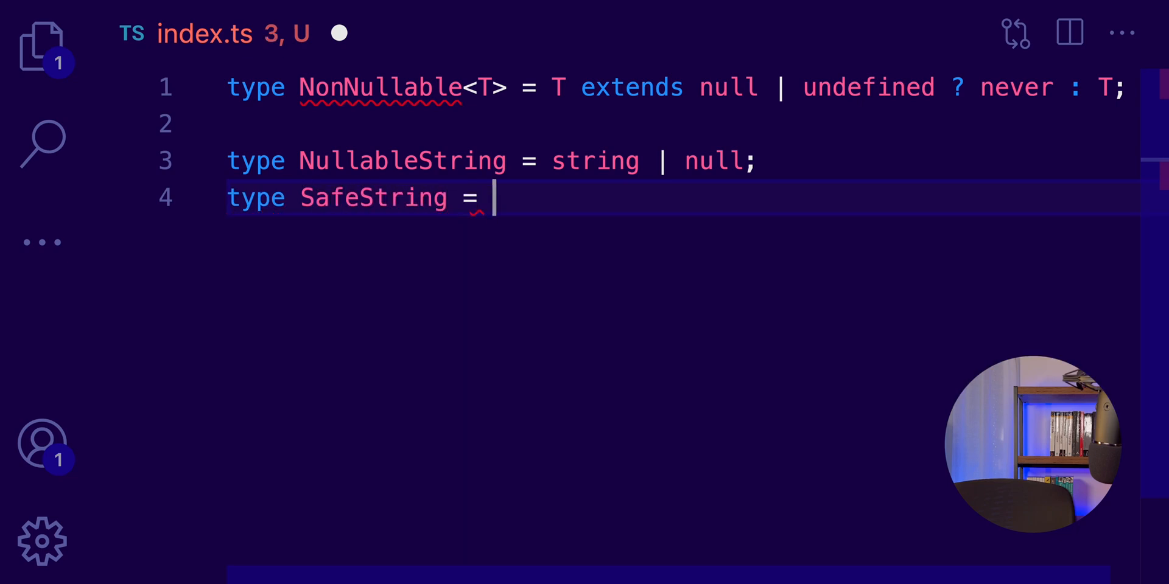
type("NonNullable<NullableString>;")
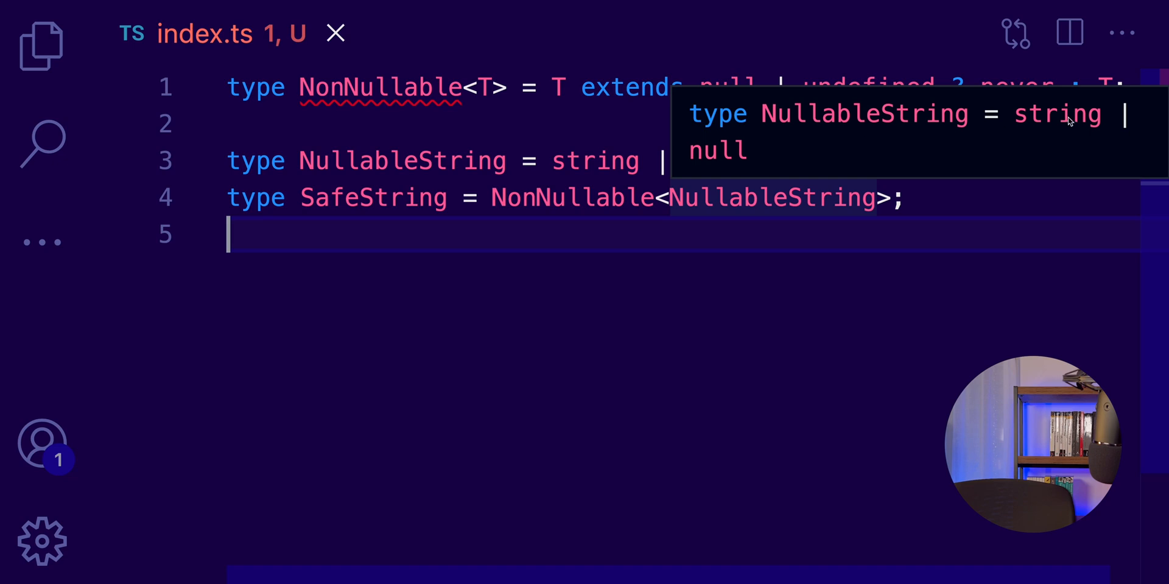
double_click(717, 151)
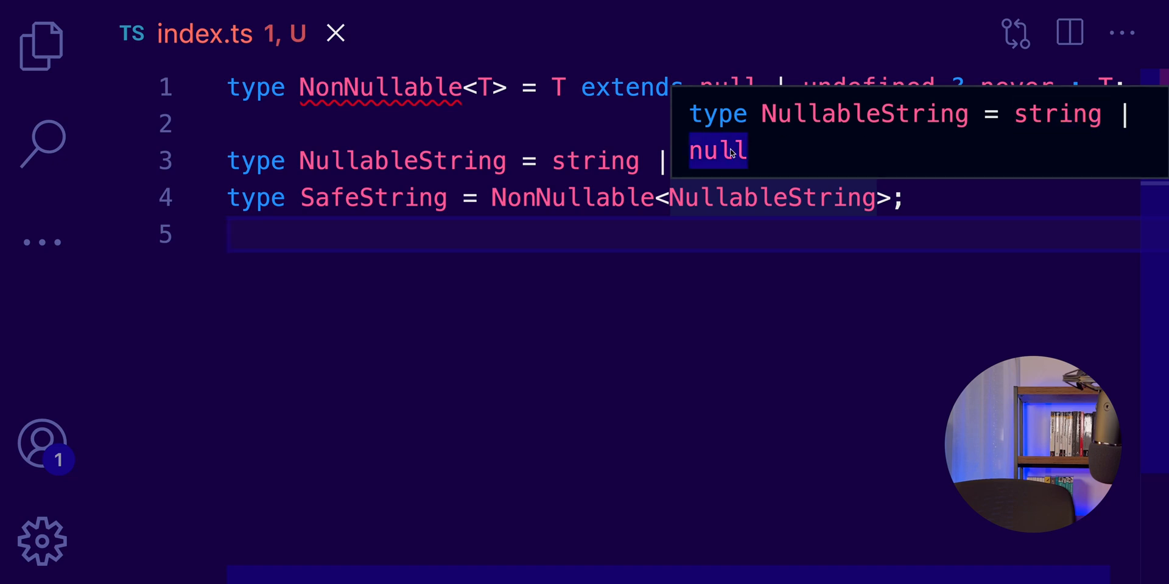
mouse_move(571, 189)
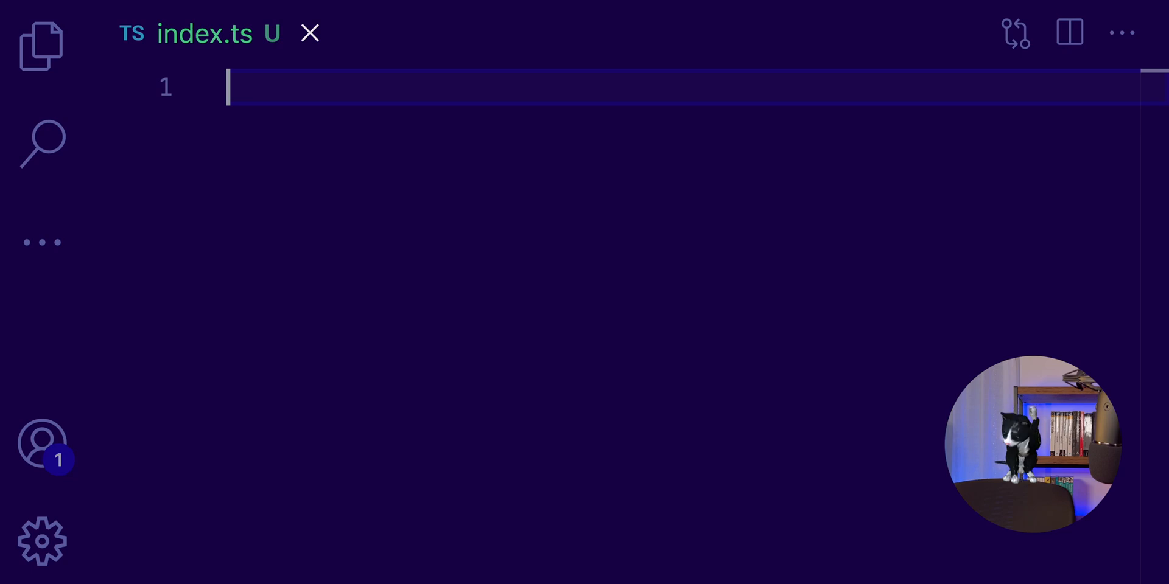
- Write the usage example Flatten<Array<string>> on line 1
type("Flatten>")
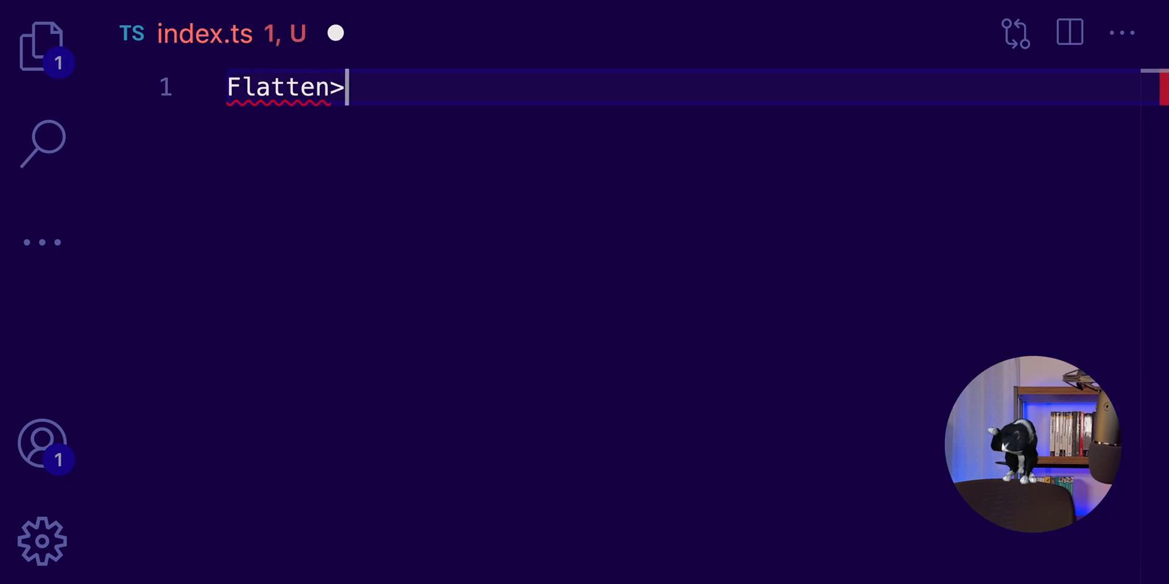
type("<")
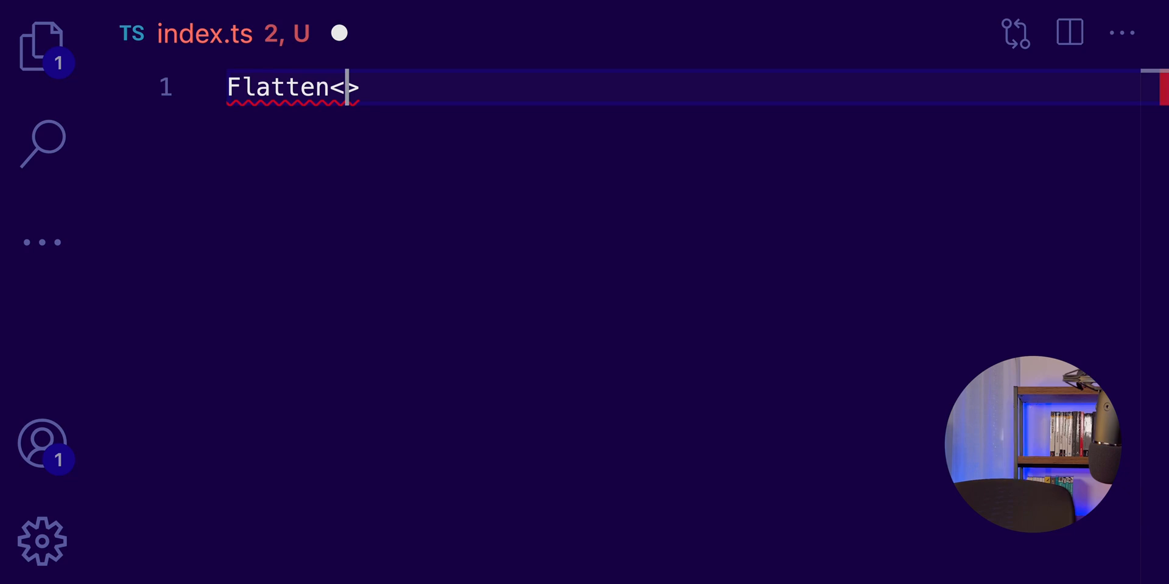
type("Arra")
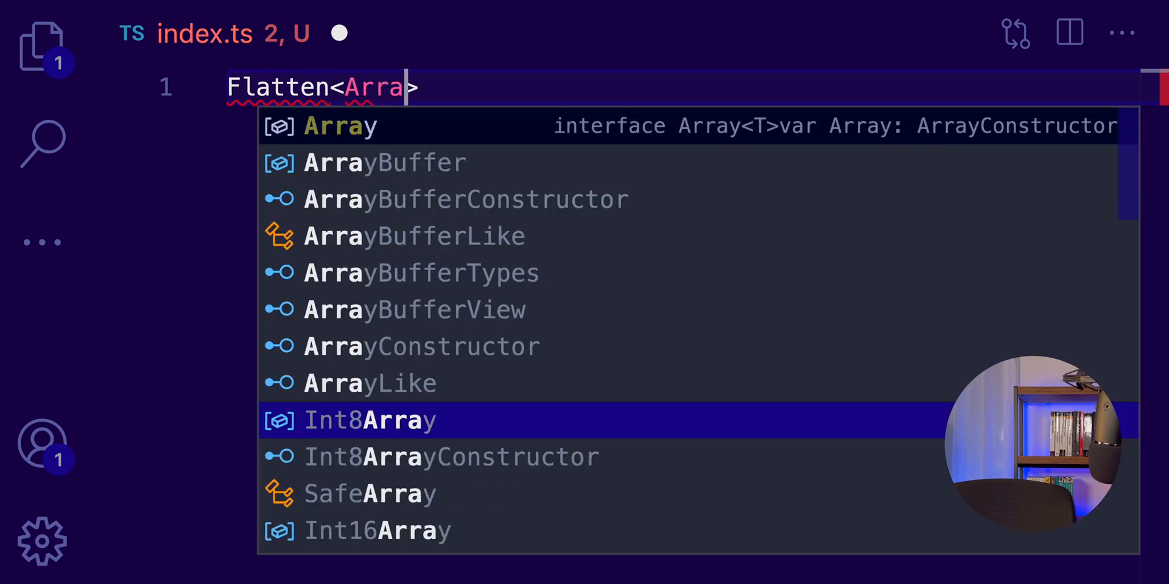
key("Tab")
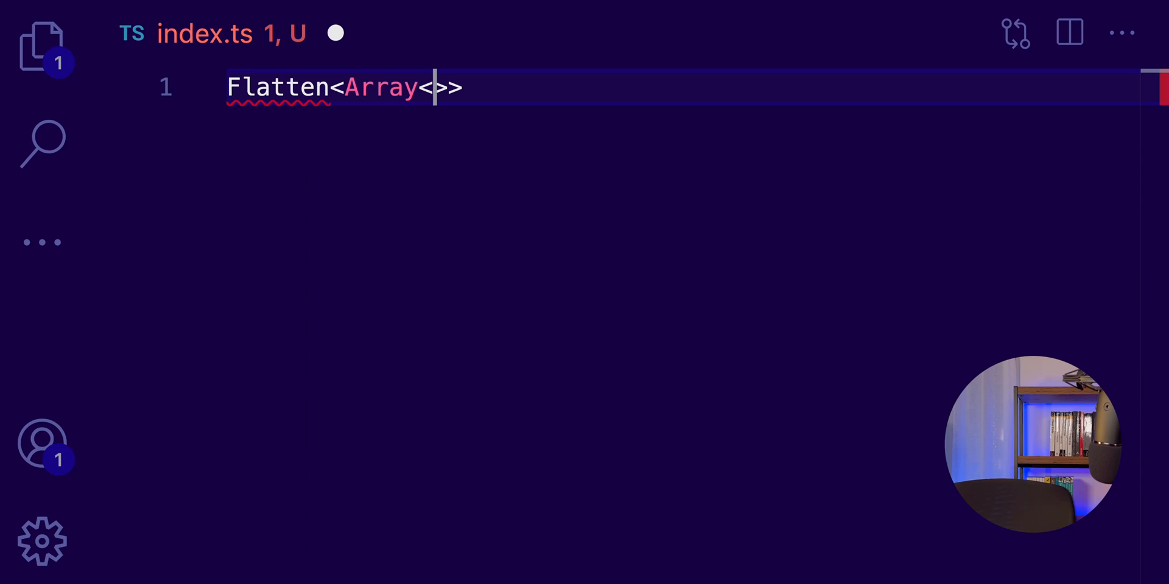
type("string")
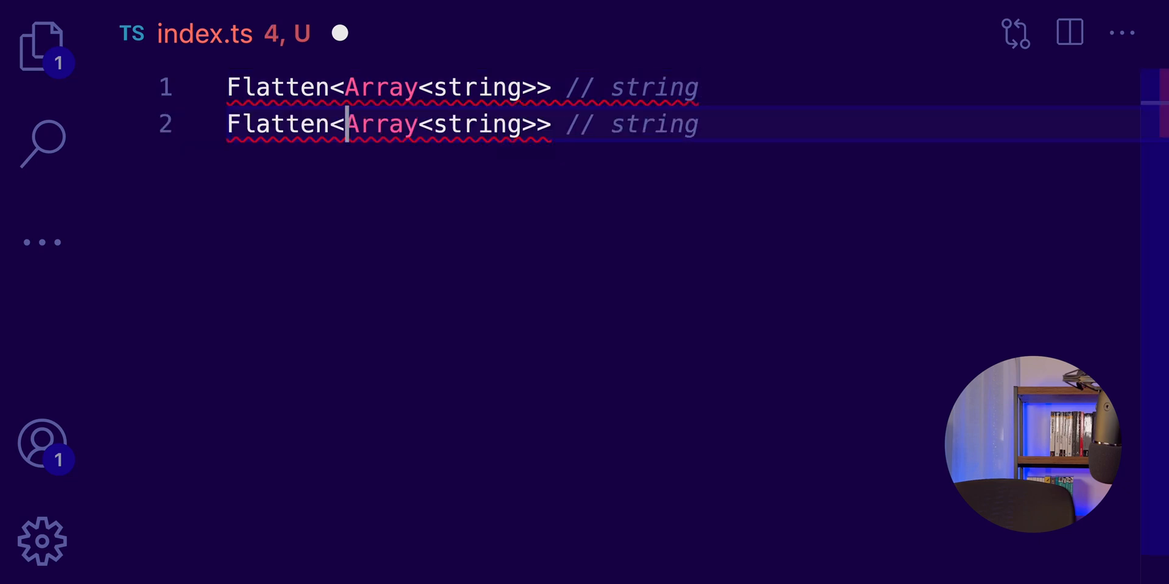
- Try a Promise variant on a duplicated line, then remove the extra line and comment
type("Promi")
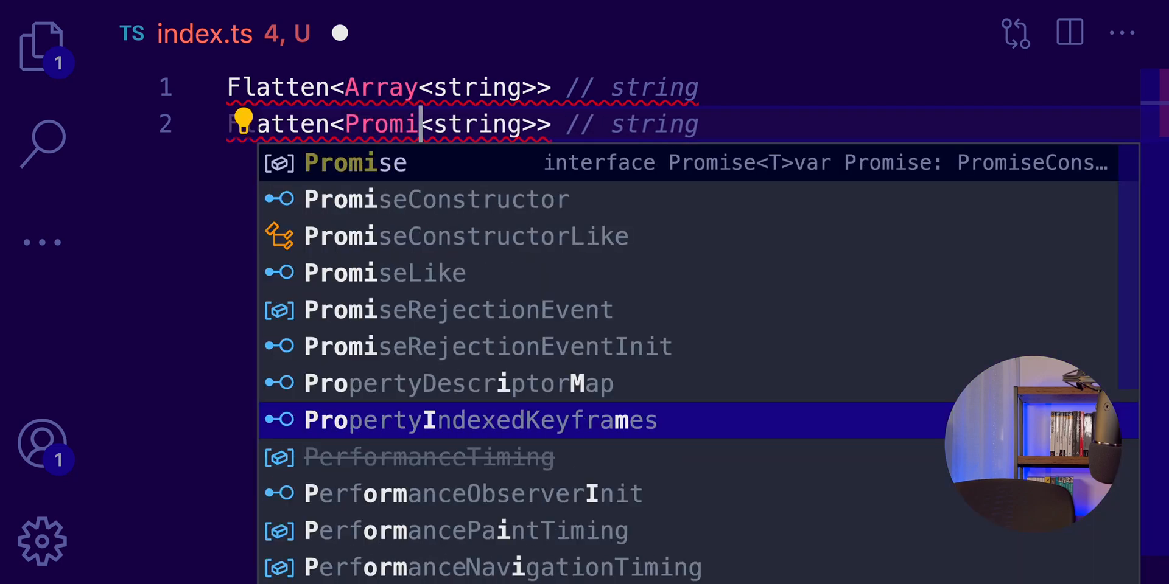
key("Tab")
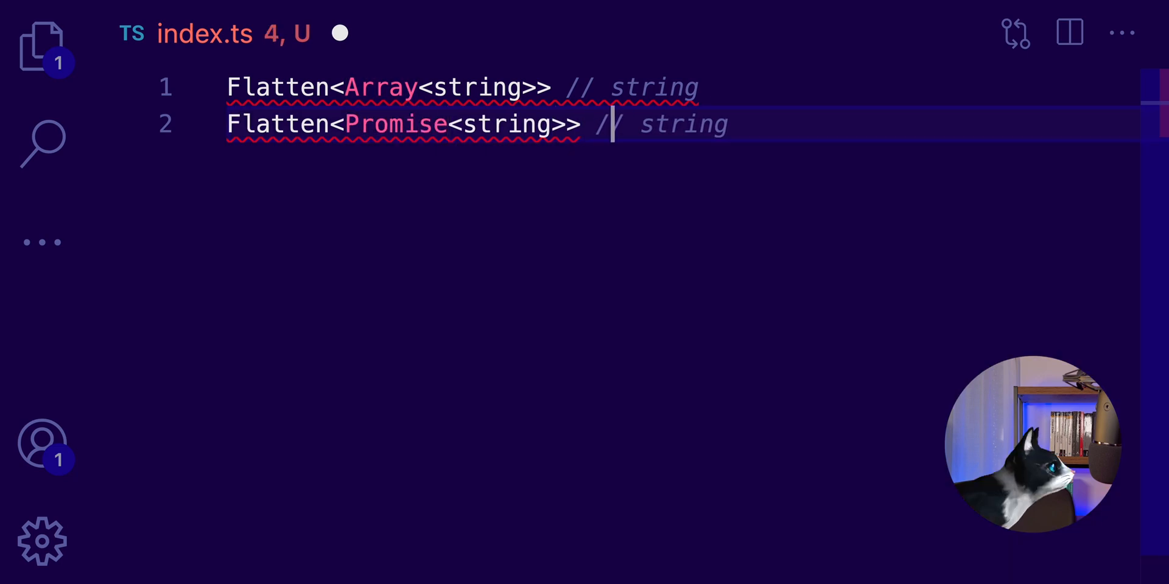
double_click(505, 124)
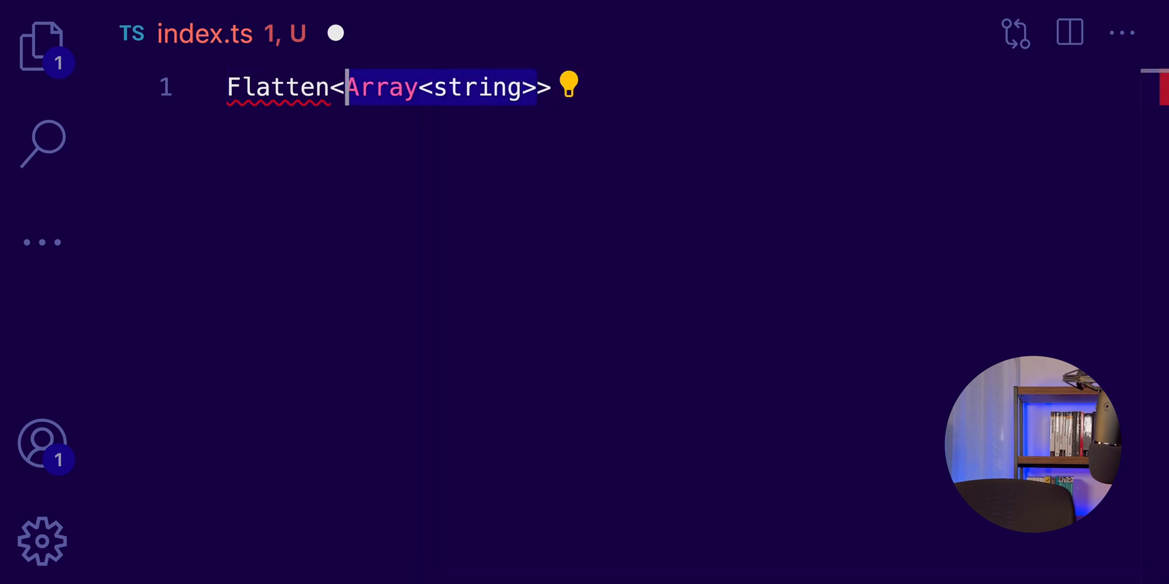
- Define type Flatten<T> = T extends Array<infer R> ? R : T and save index.ts
type("T> = T")
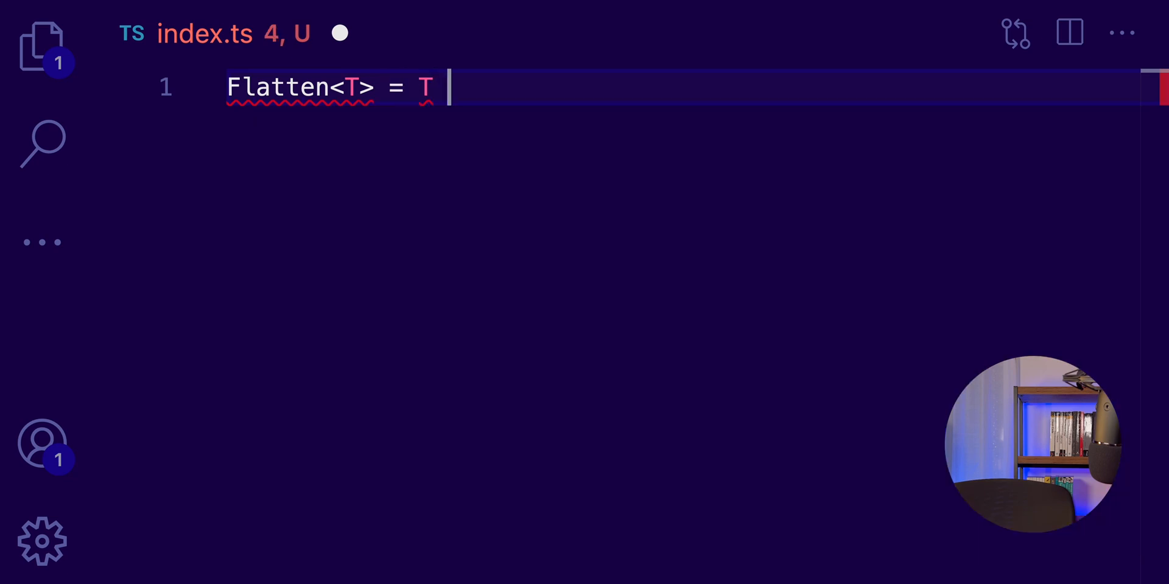
type("extends A")
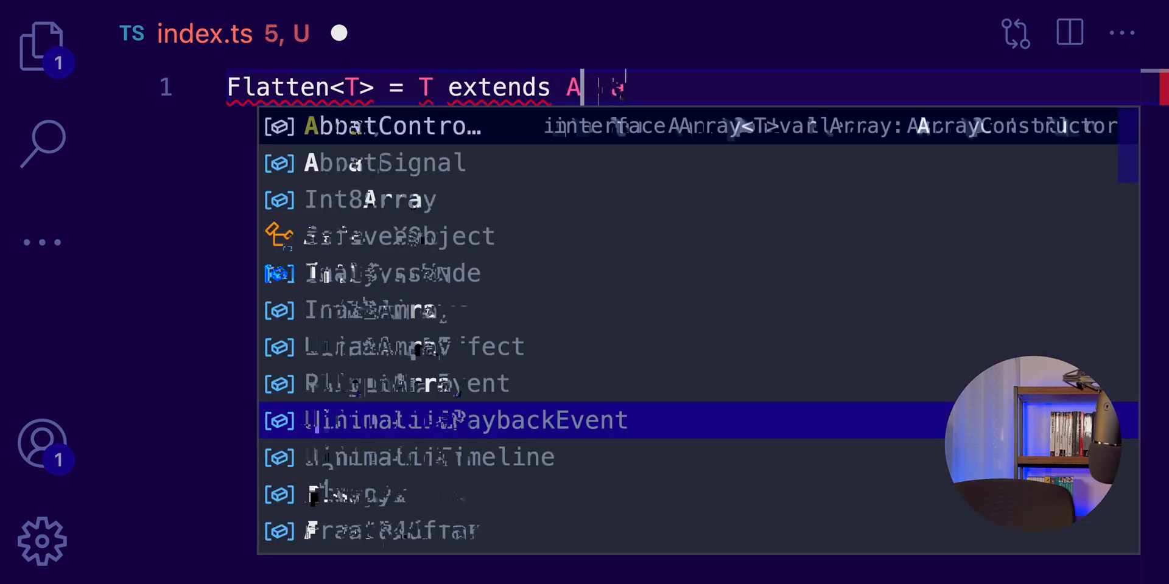
type("rray<in")
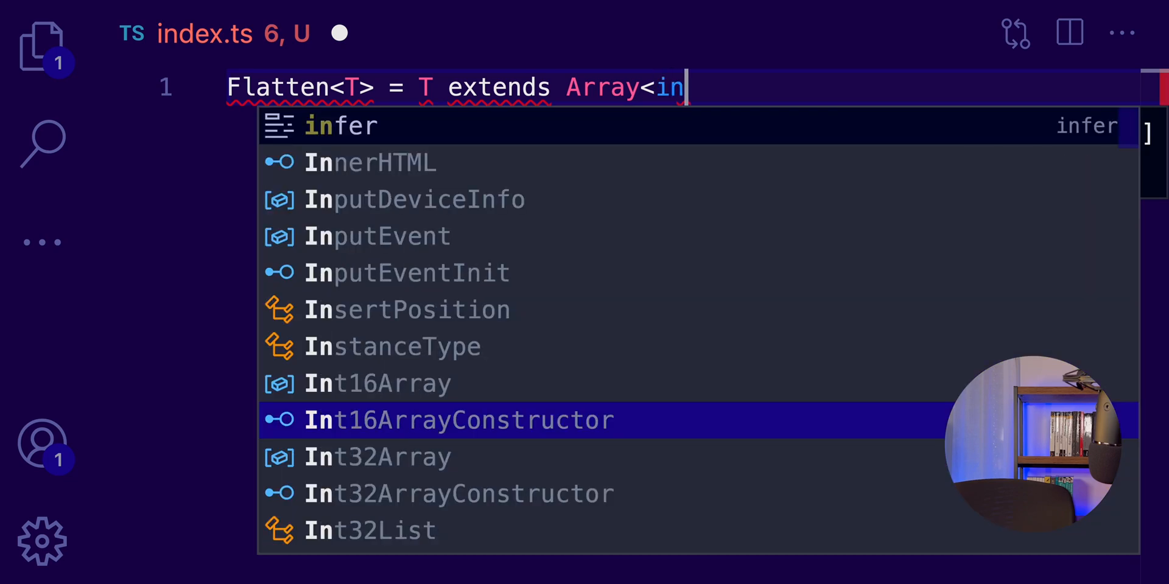
key("Tab")
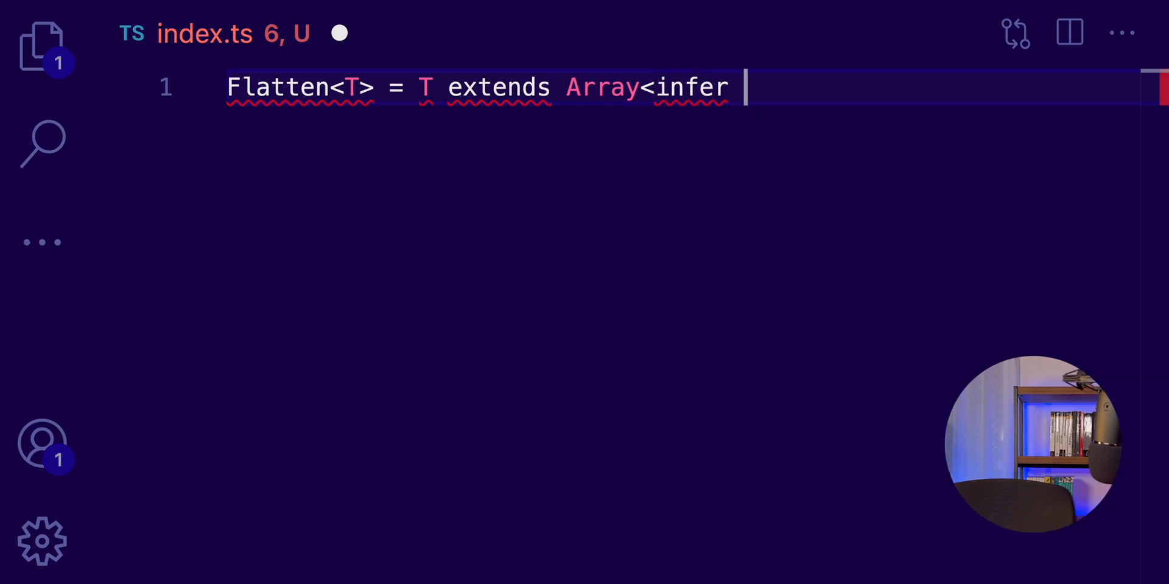
type("R")
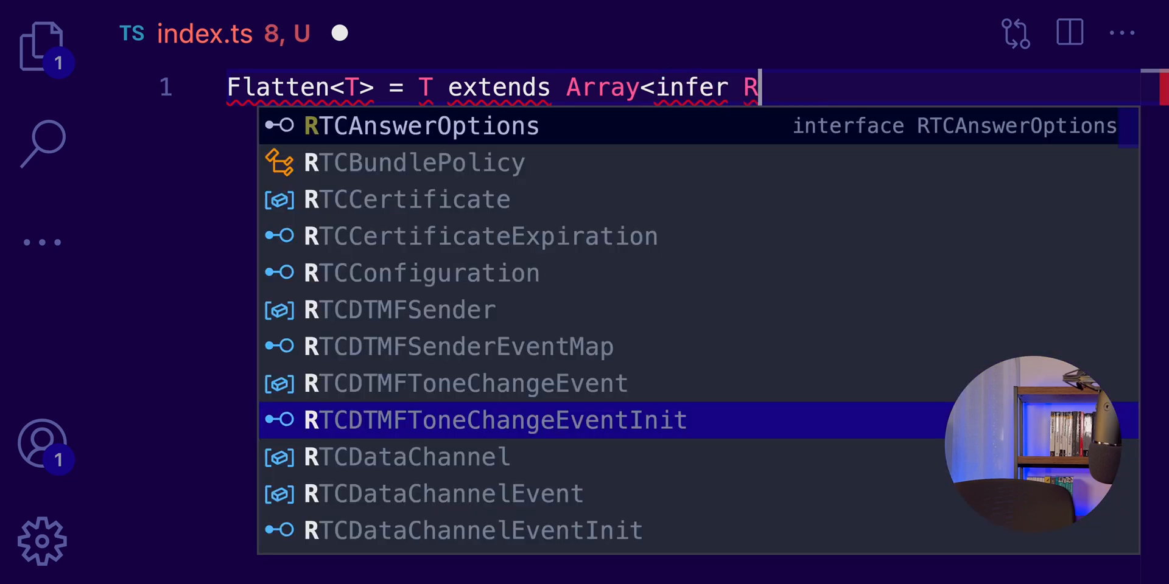
key("Escape")
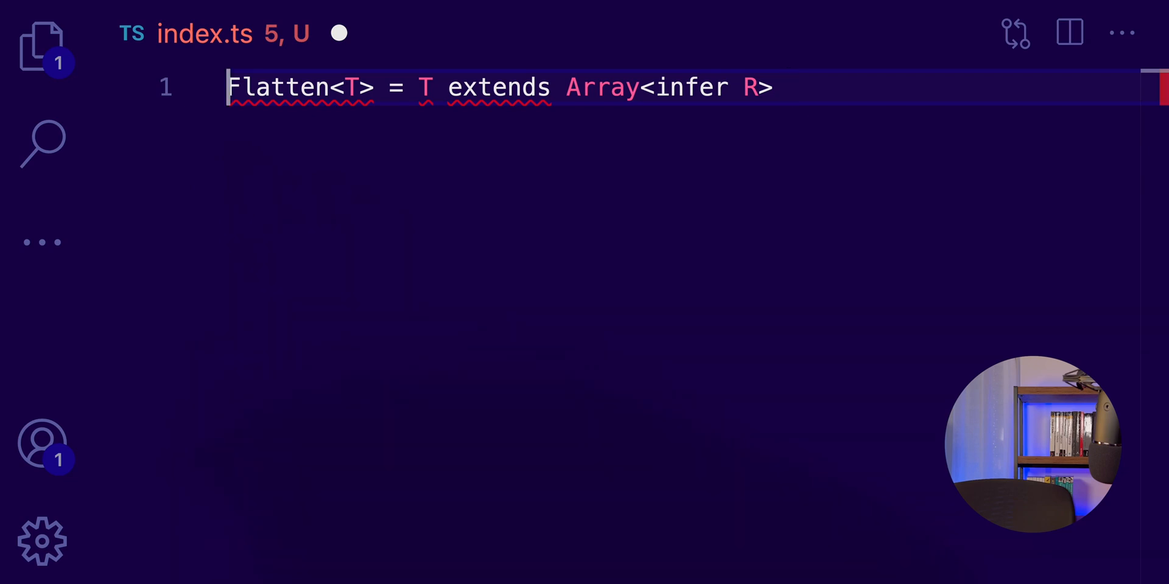
type("type")
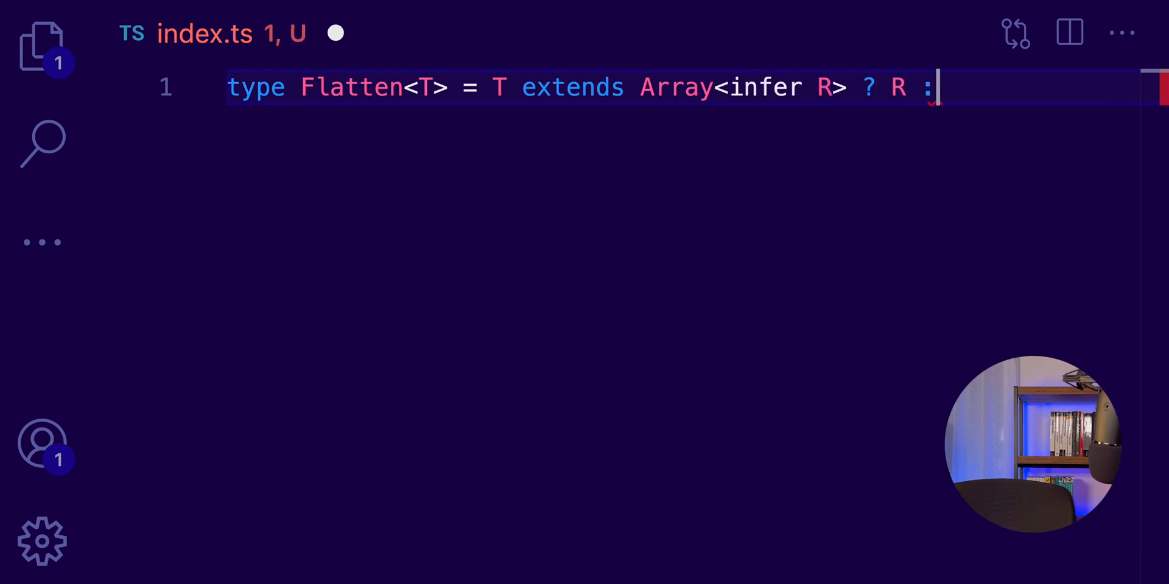
type("T;")
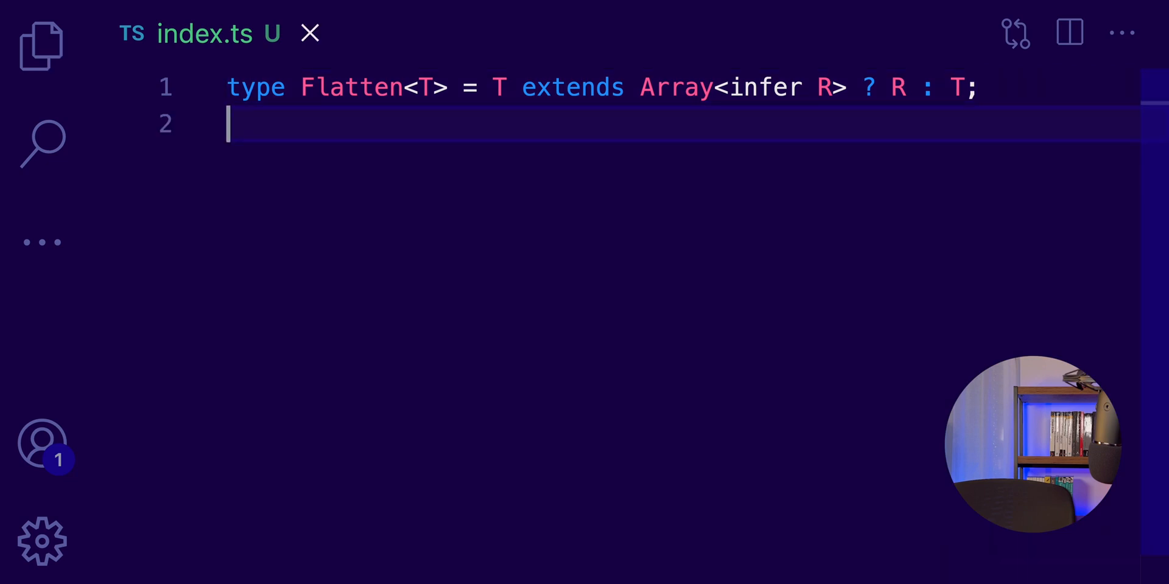
- Write type TypeArray = Flatten<Array<string>>; accepting the string completion, then save index.ts
type("ty")
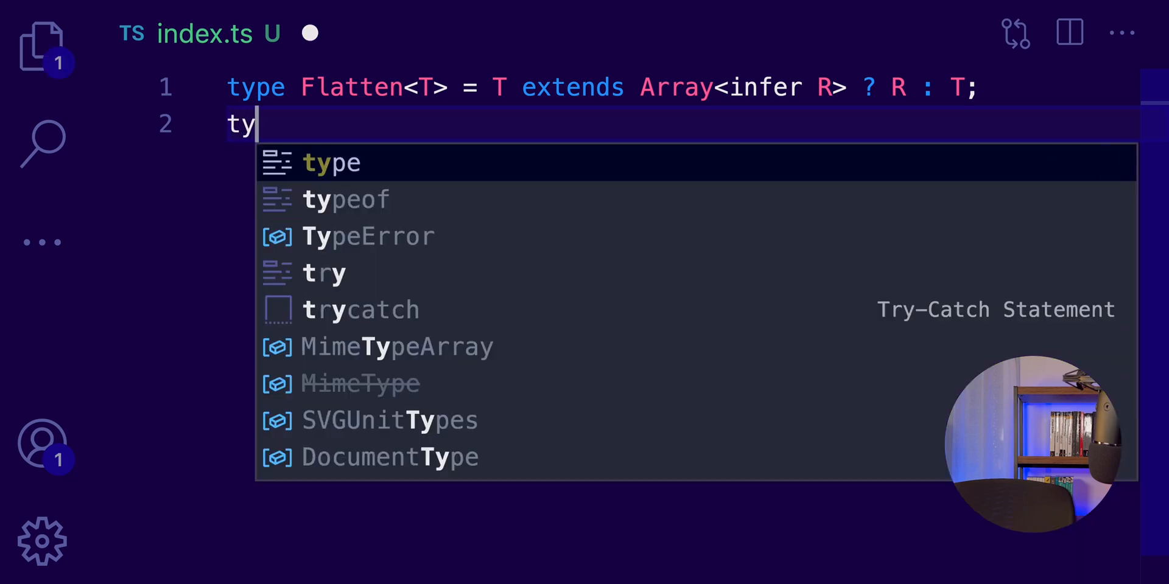
type("pe Typ")
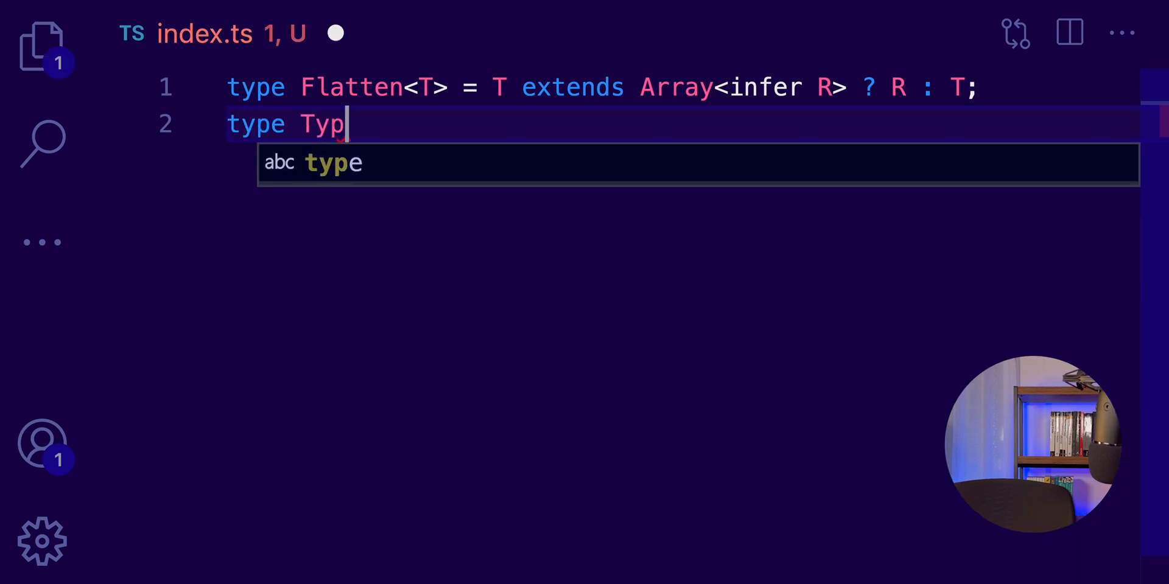
type("eArray = Flatten")
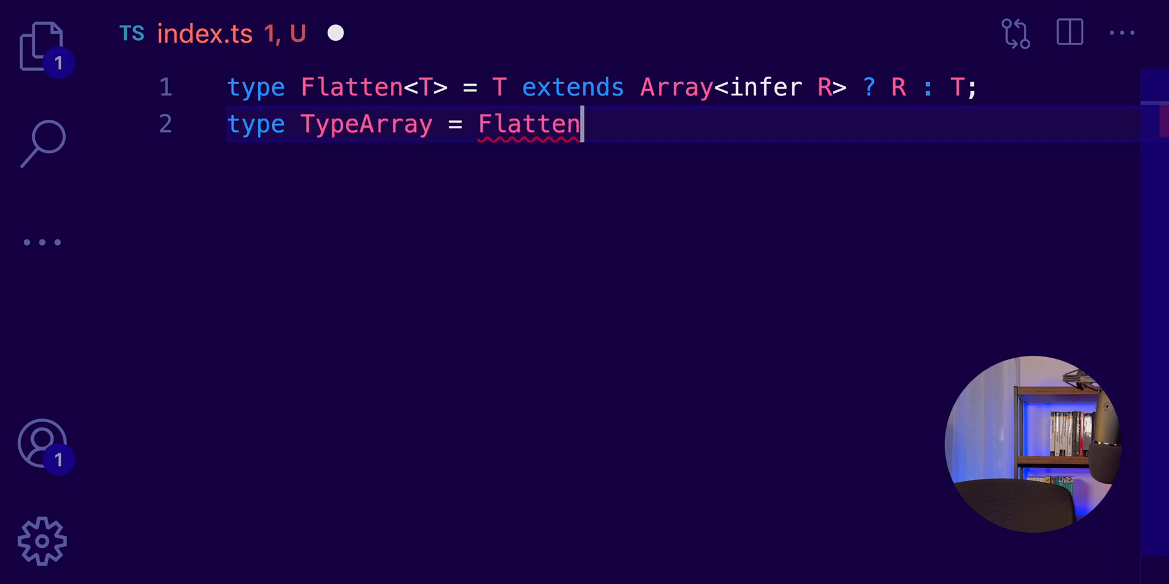
type("<")
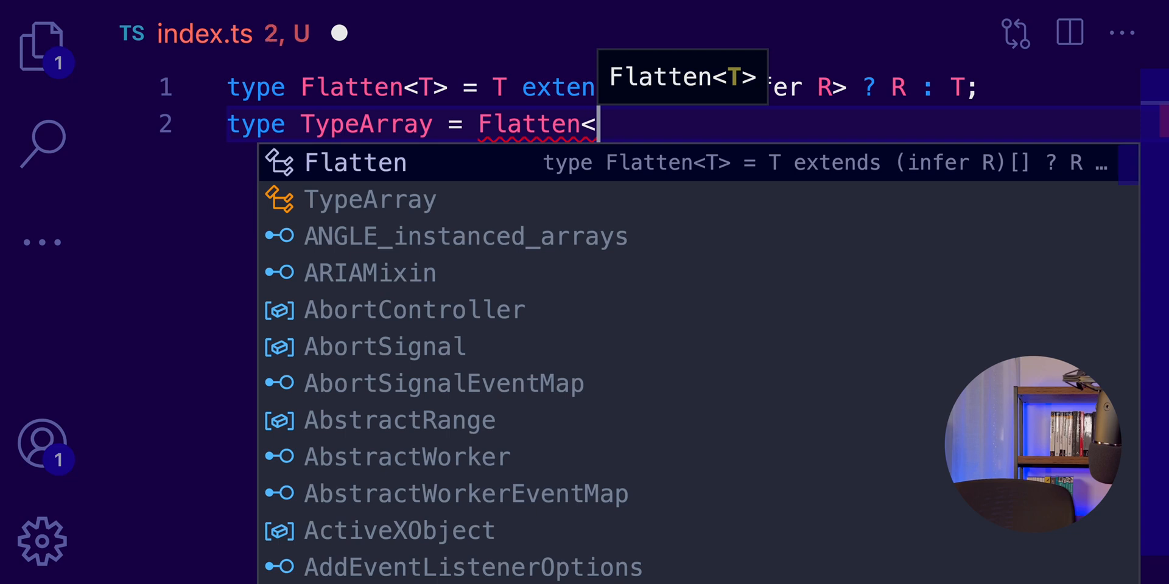
type("Array<stri")
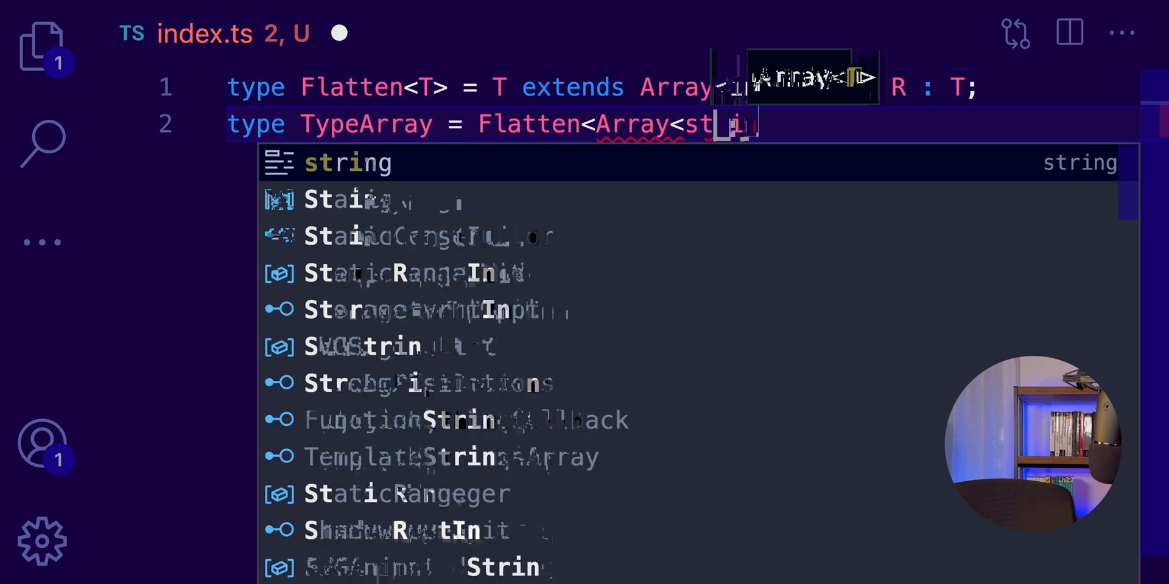
key("Tab")
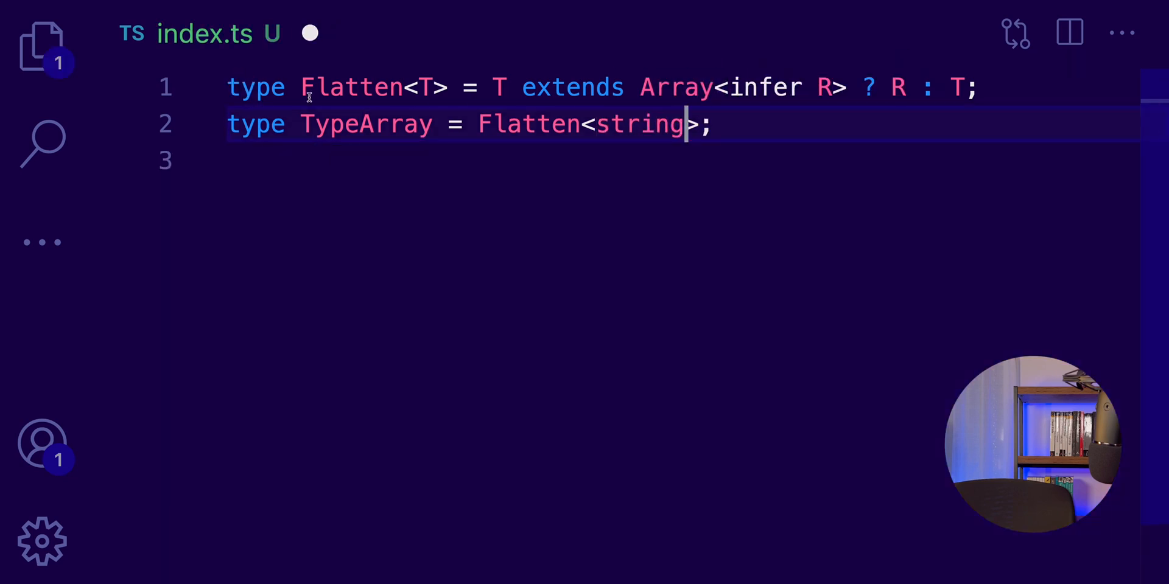
mouse_move(365, 124)
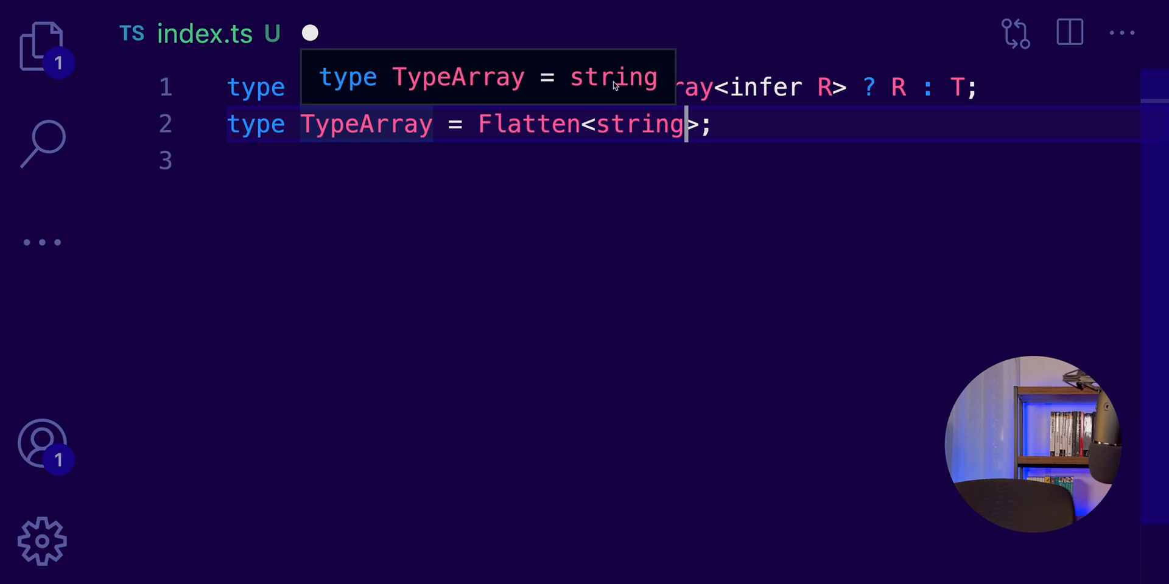
type(">")
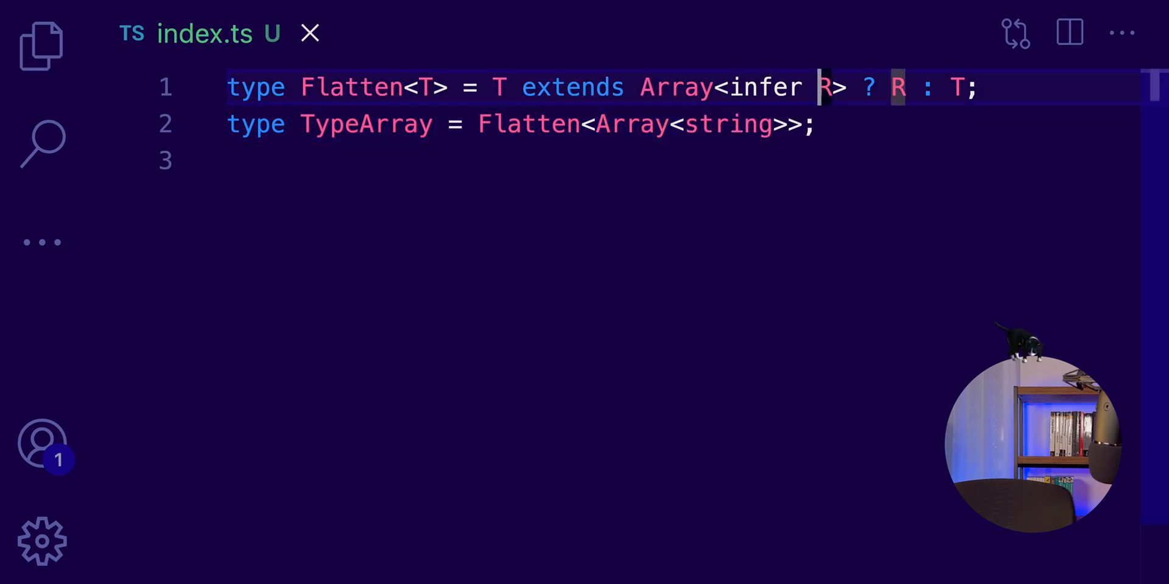
type("Promi")
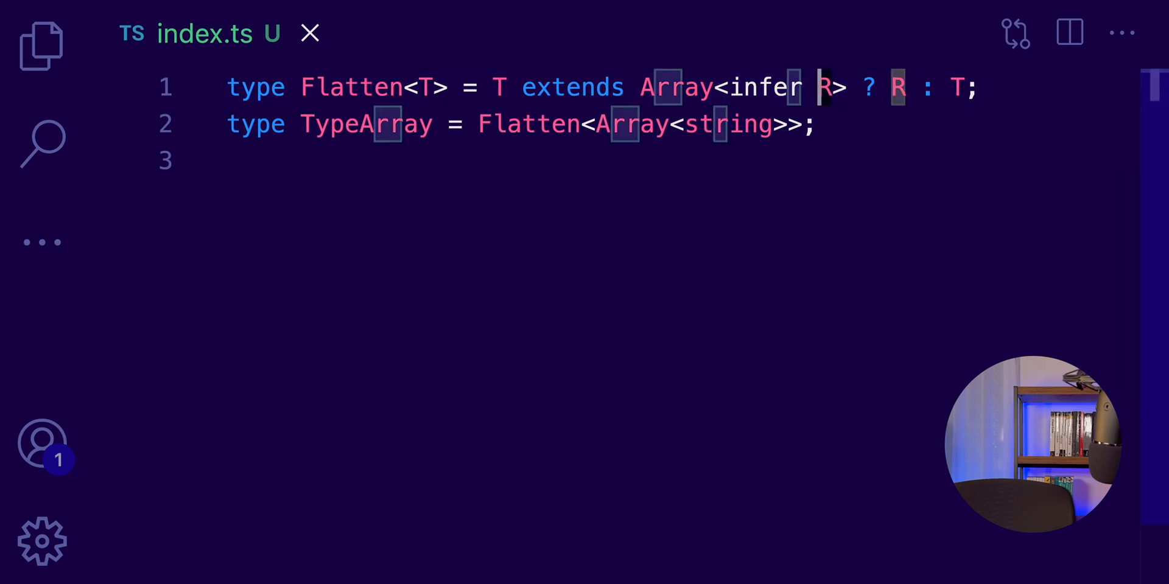
mouse_move(898, 87)
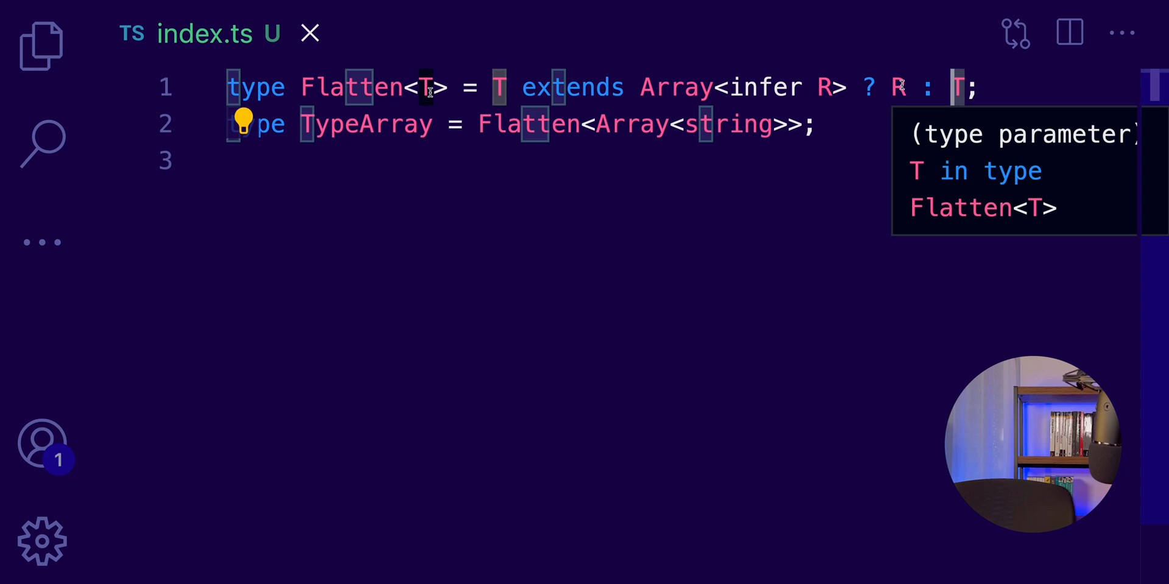
mouse_move(485, 104)
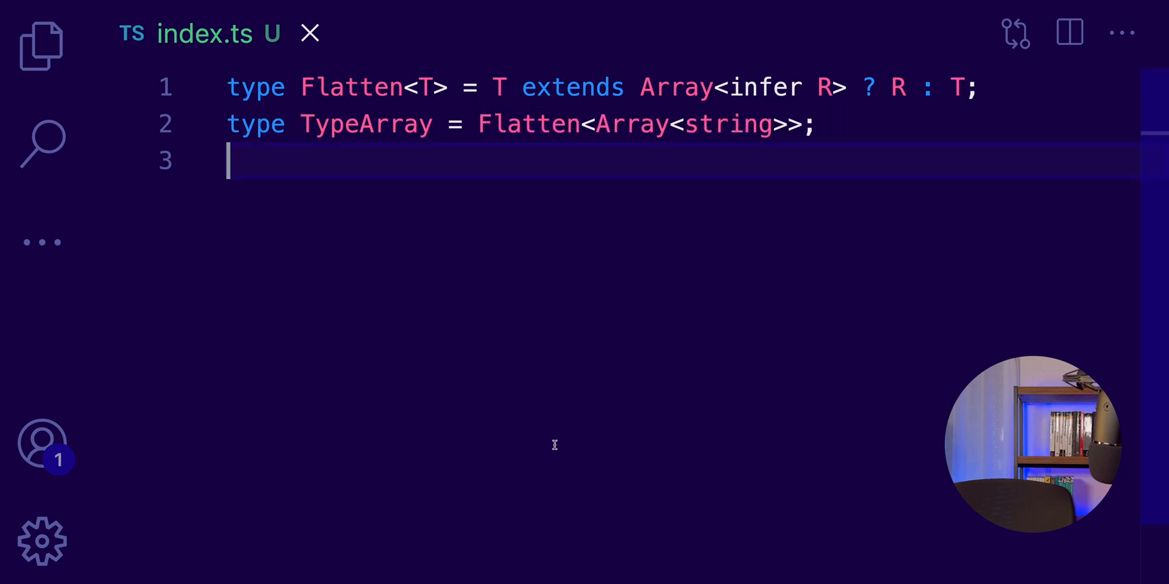
key("ctrl+a")
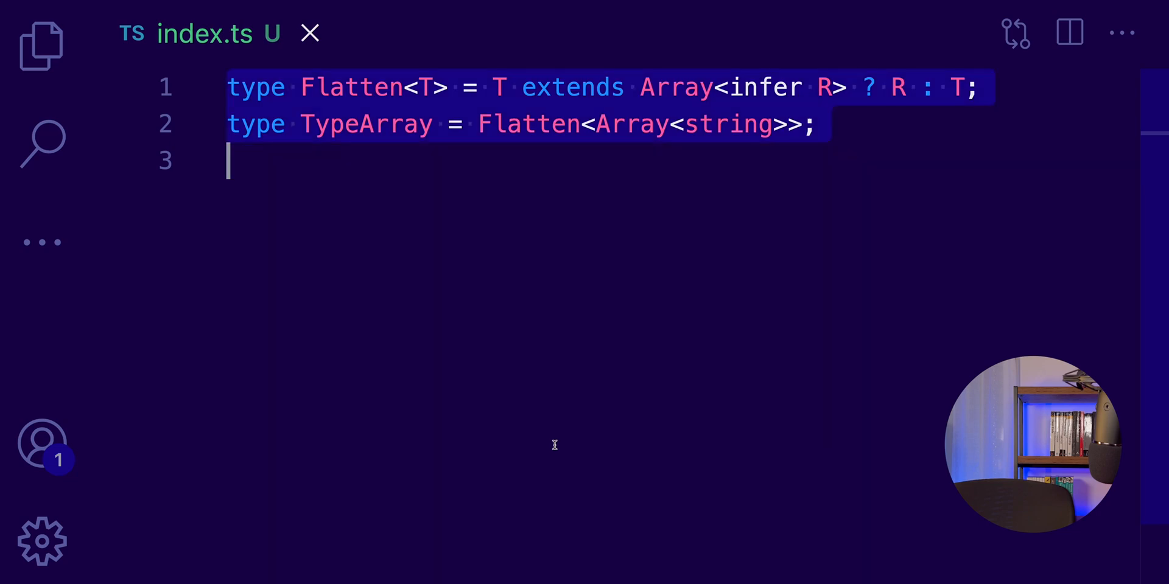